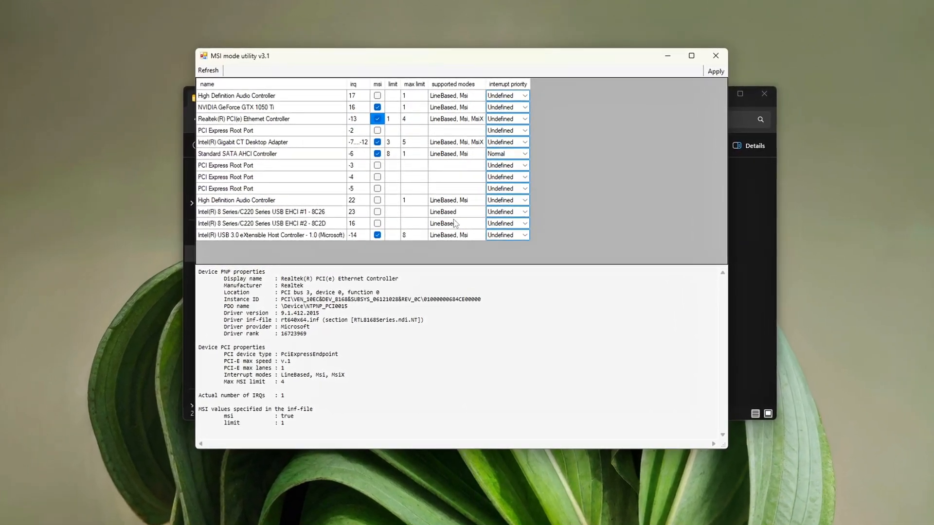
# Review the SATA AHCI Controller and GTX 1050 Ti details, then switch to Registry Editor
pyautogui.click(237, 153)
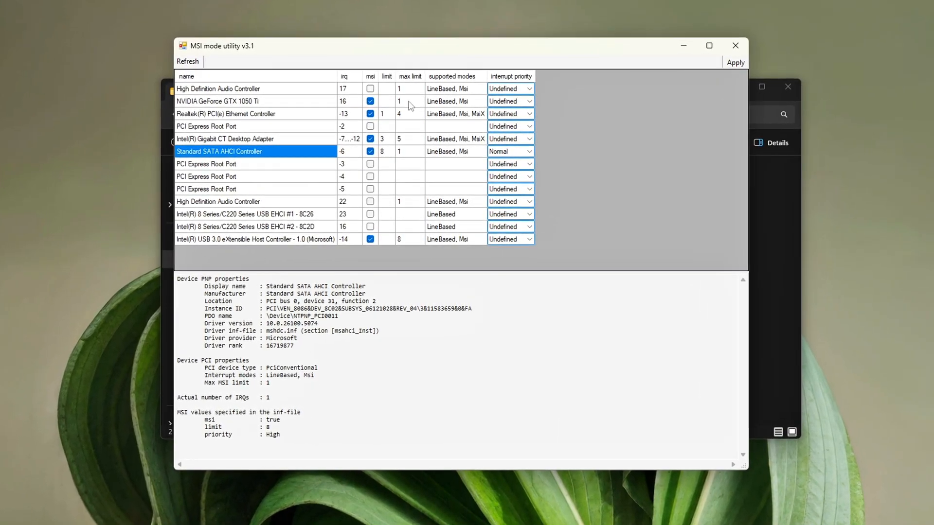
pyautogui.click(218, 101)
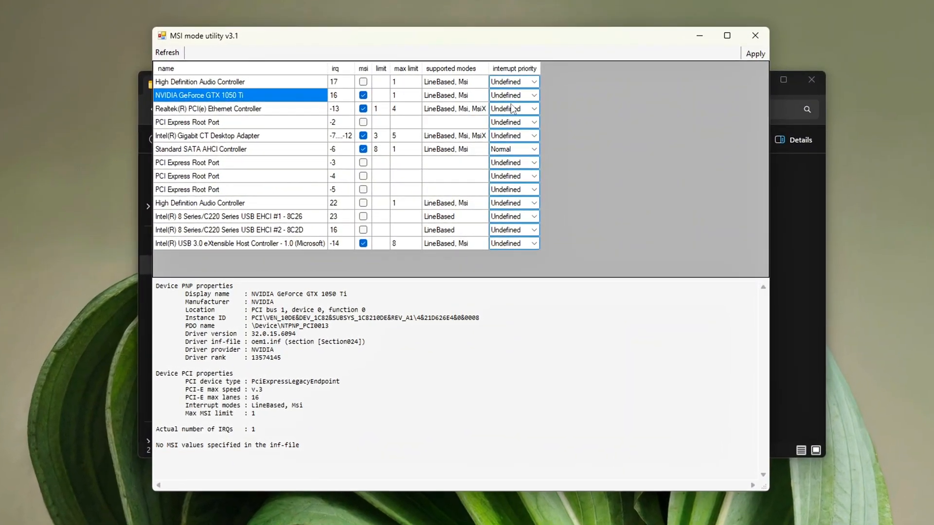
pyautogui.click(513, 95)
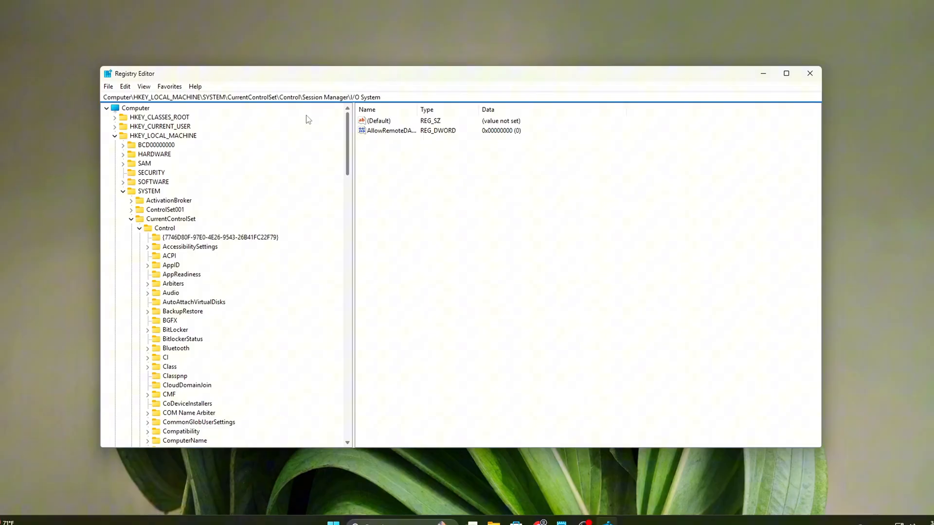
# Inspect the I/O System key's values and bring up the value pane's context menu
pyautogui.click(154, 153)
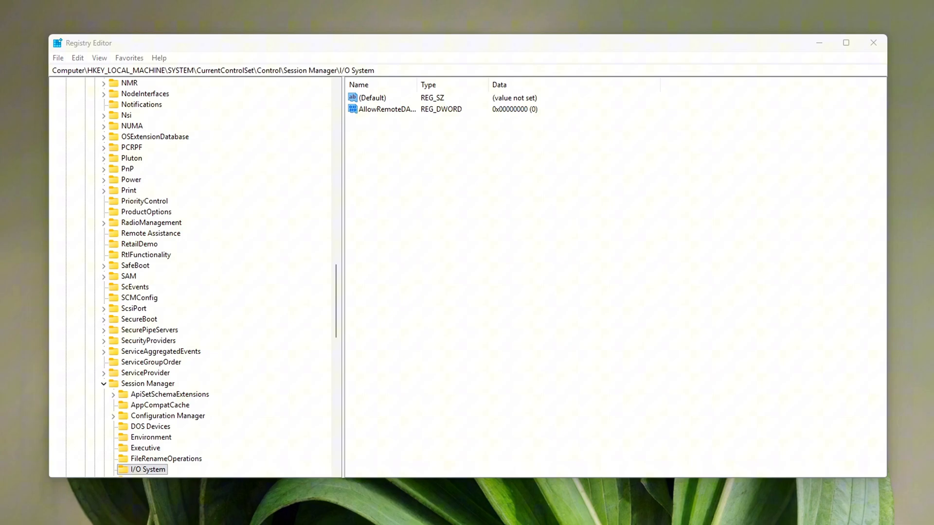
pyautogui.rightClick(507, 262)
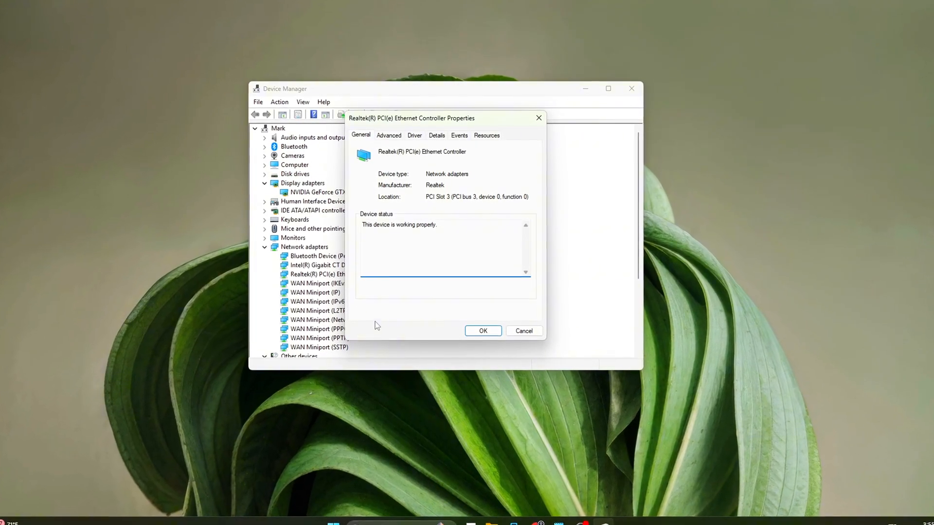
# Review the Realtek PCIe Ethernet Controller properties and return to MSI mode utility
pyautogui.click(486, 135)
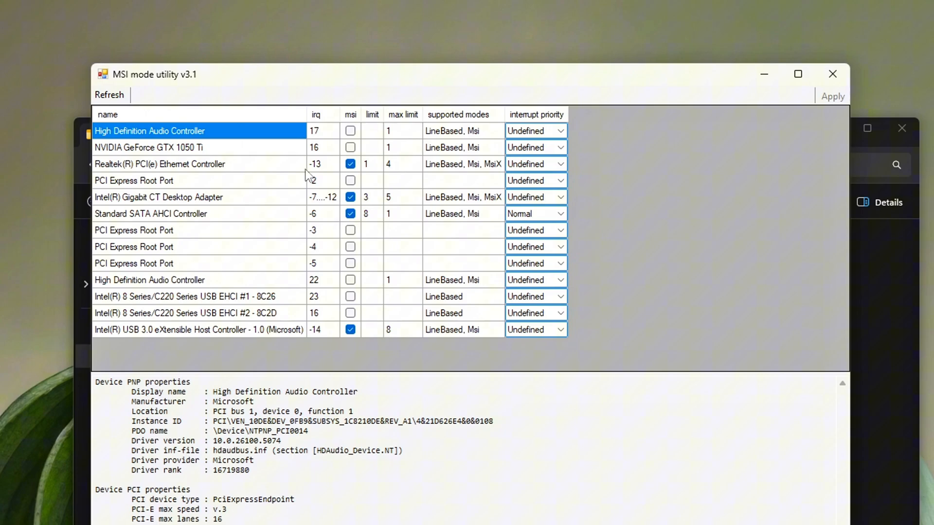
# Enable MSI on the GTX 1050 Ti and set its interrupt priority to High
pyautogui.click(159, 164)
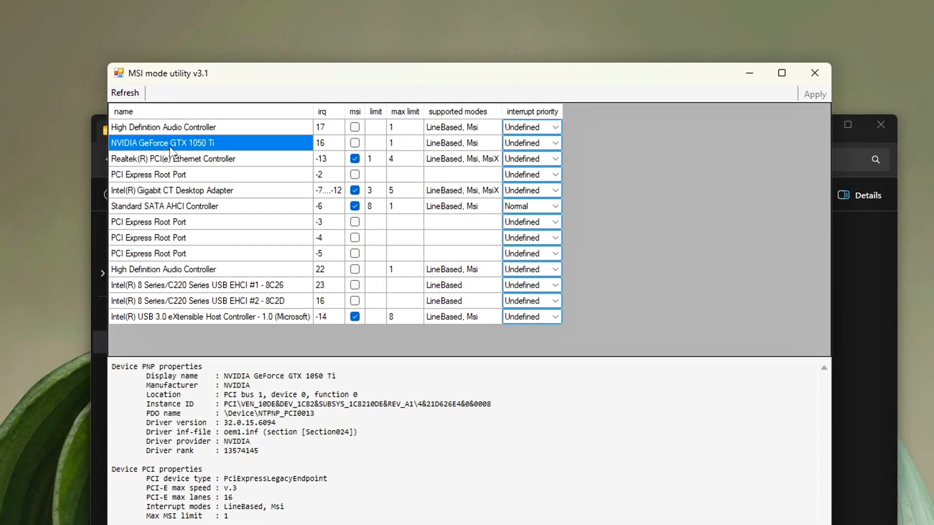
pyautogui.click(355, 143)
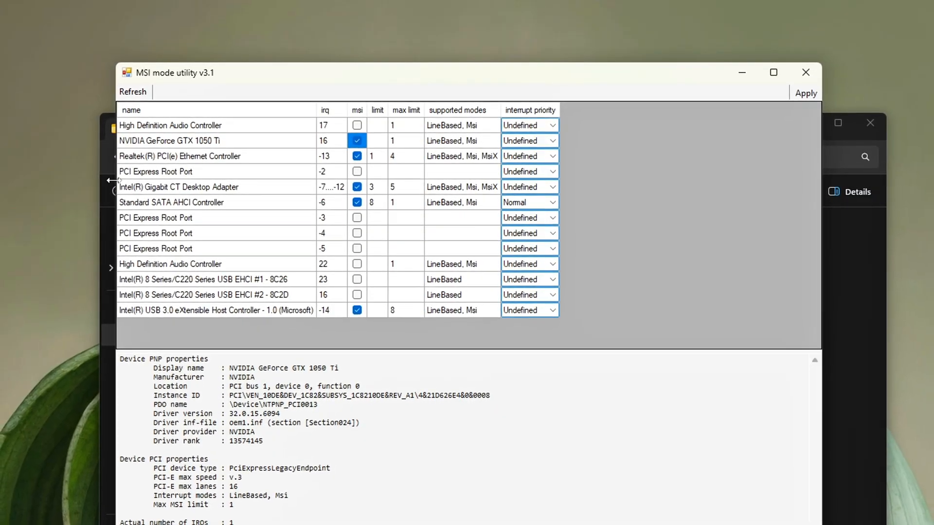
pyautogui.click(186, 153)
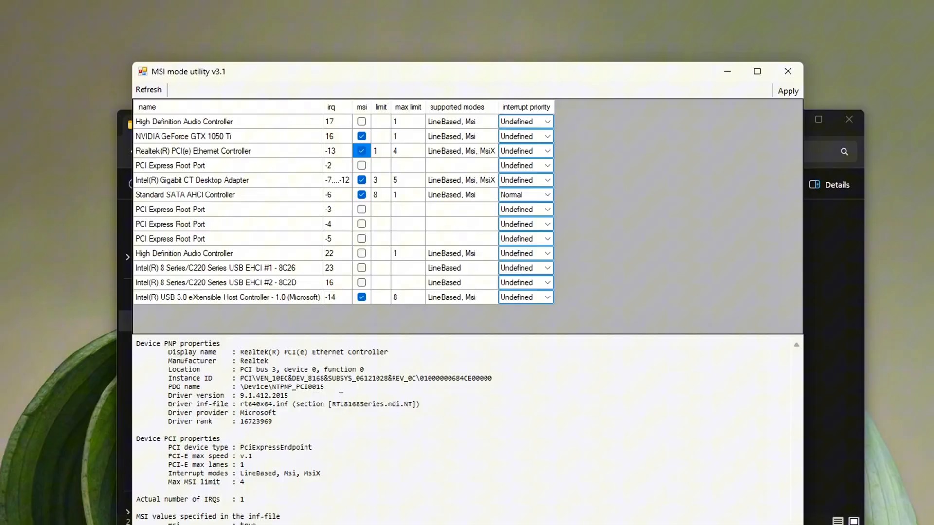
pyautogui.click(185, 194)
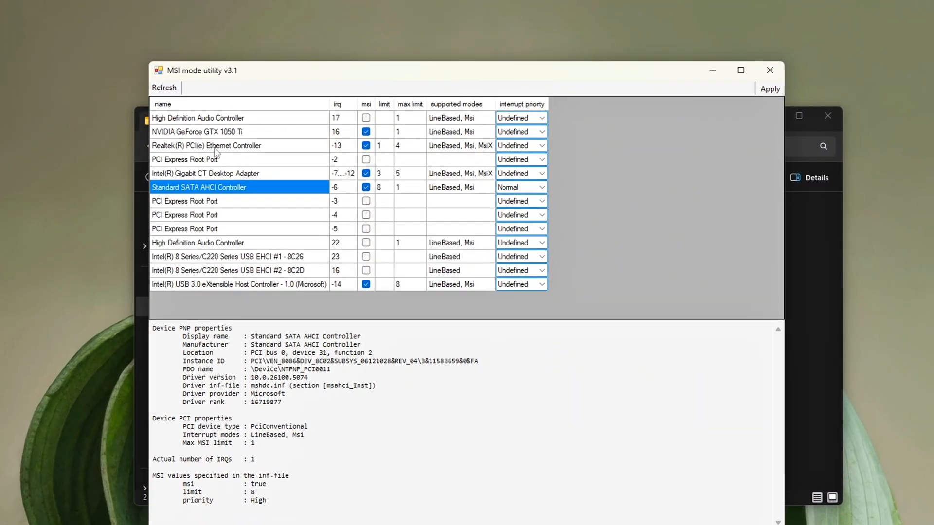
pyautogui.click(197, 132)
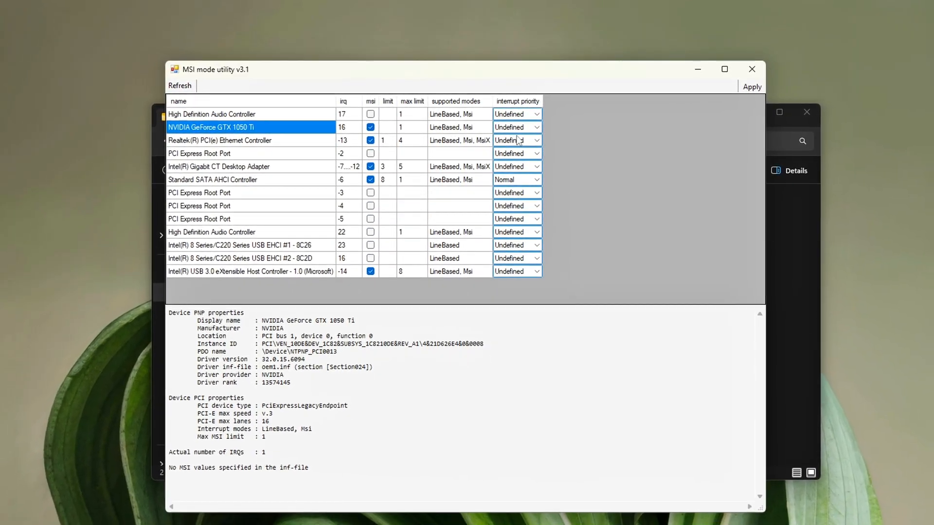
pyautogui.click(514, 124)
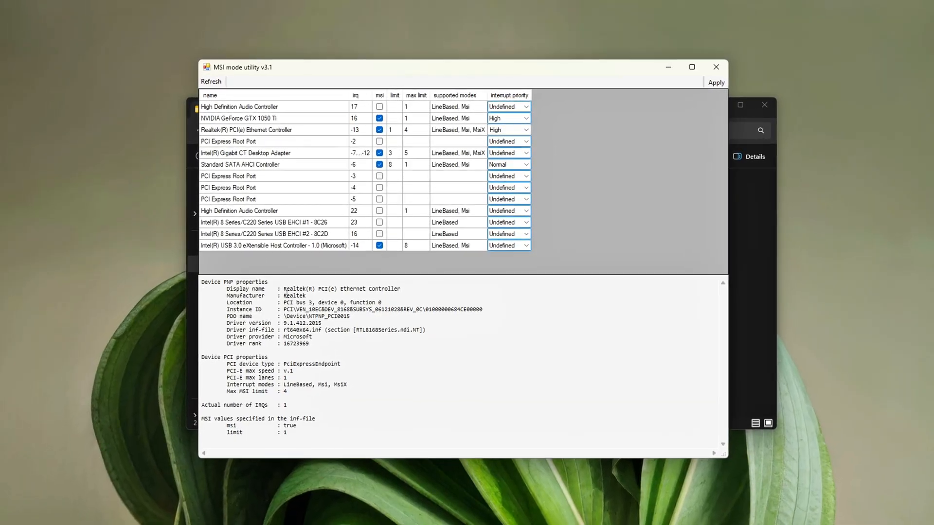
pyautogui.click(247, 165)
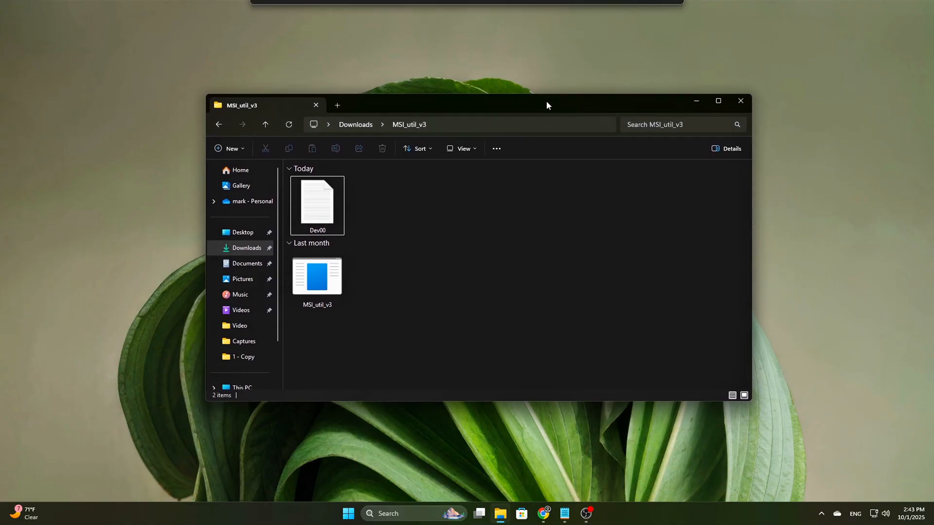
# Run MSI_util_v3.exe from Downloads as administrator
pyautogui.click(316, 276)
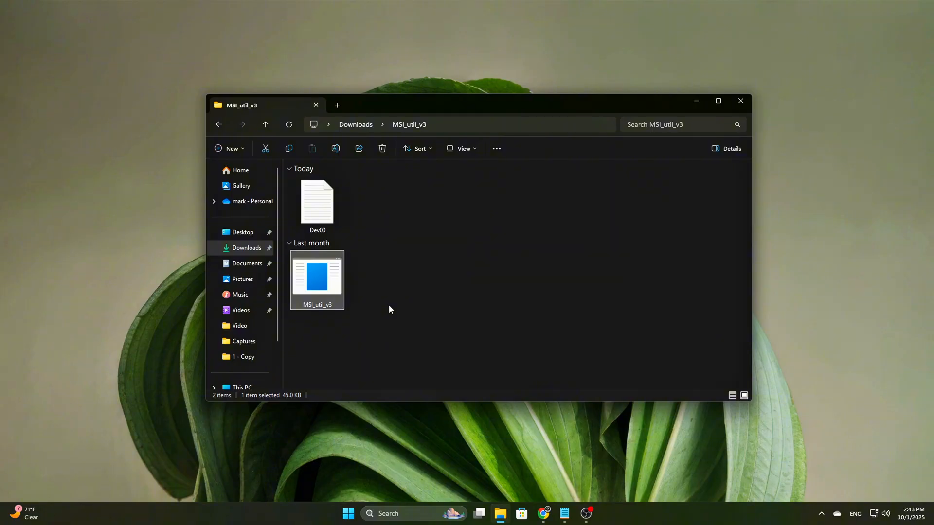
pyautogui.moveTo(369, 296)
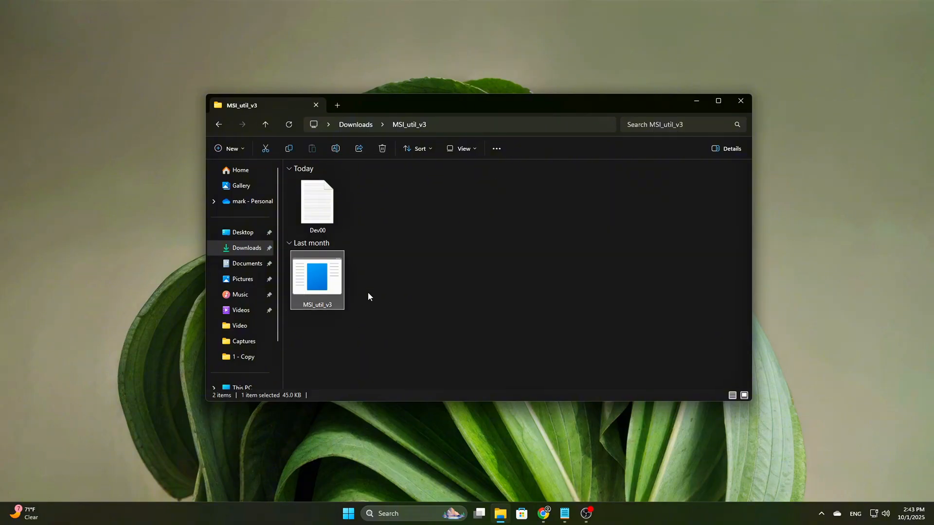
pyautogui.rightClick(317, 279)
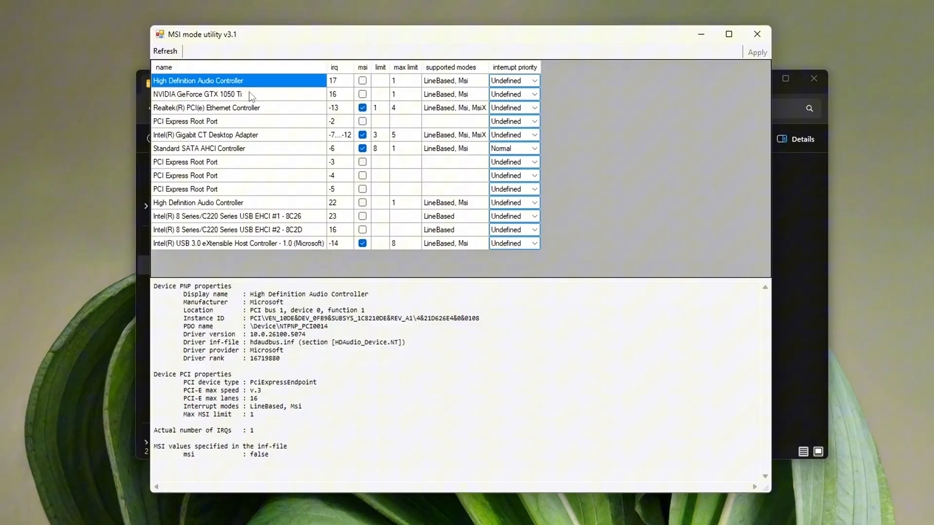
# Tick MSI for the GTX 1050 Ti and Realtek controller and set both to High priority
pyautogui.click(206, 108)
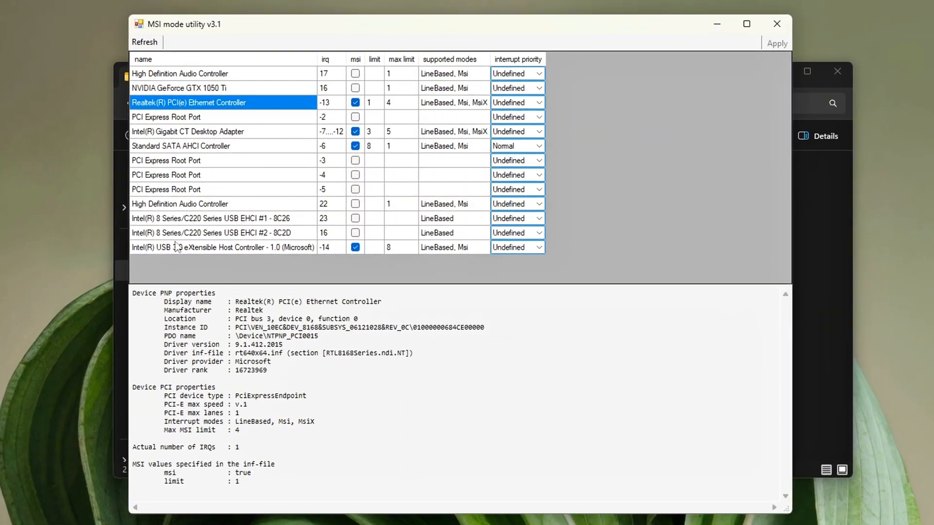
pyautogui.click(179, 88)
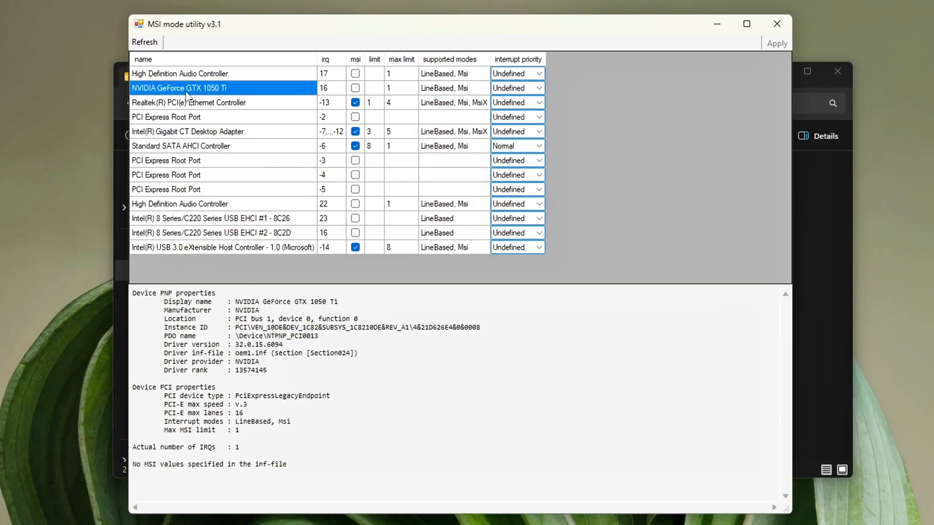
pyautogui.click(356, 88)
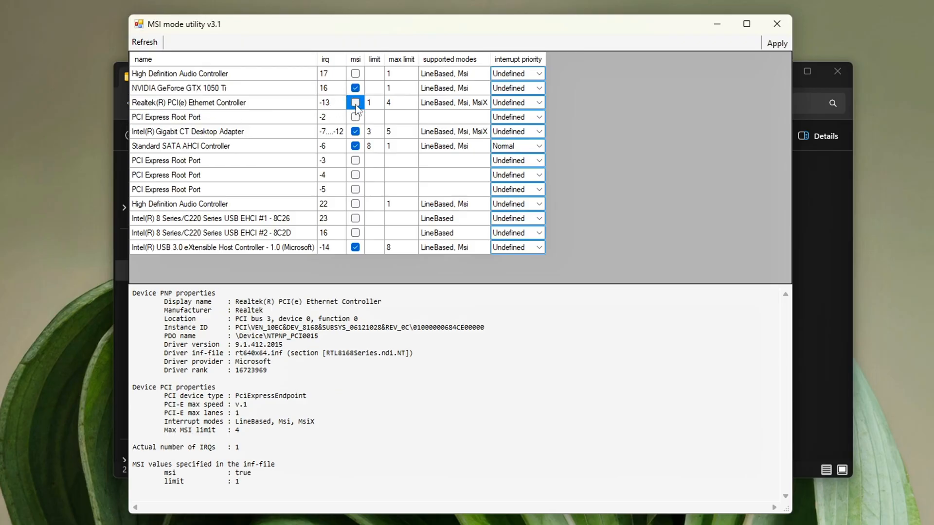
pyautogui.click(355, 102)
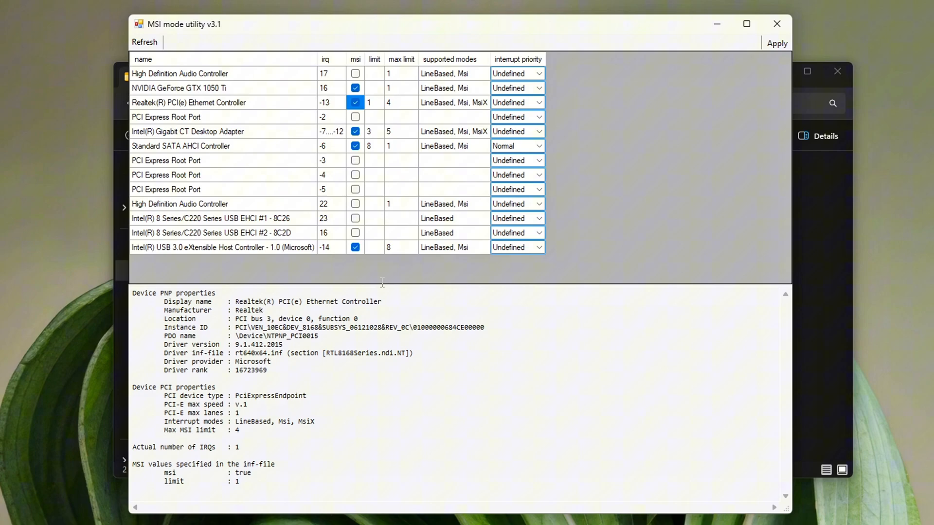
pyautogui.click(181, 146)
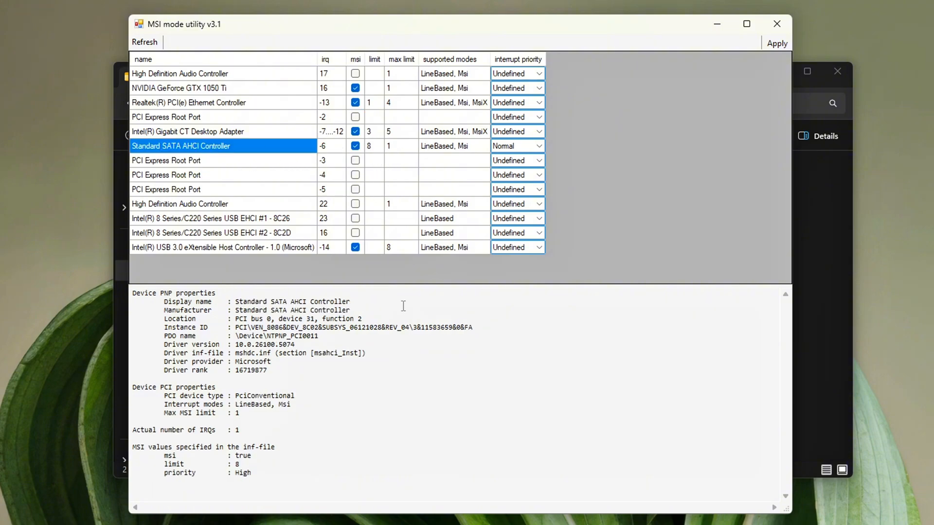
pyautogui.click(179, 88)
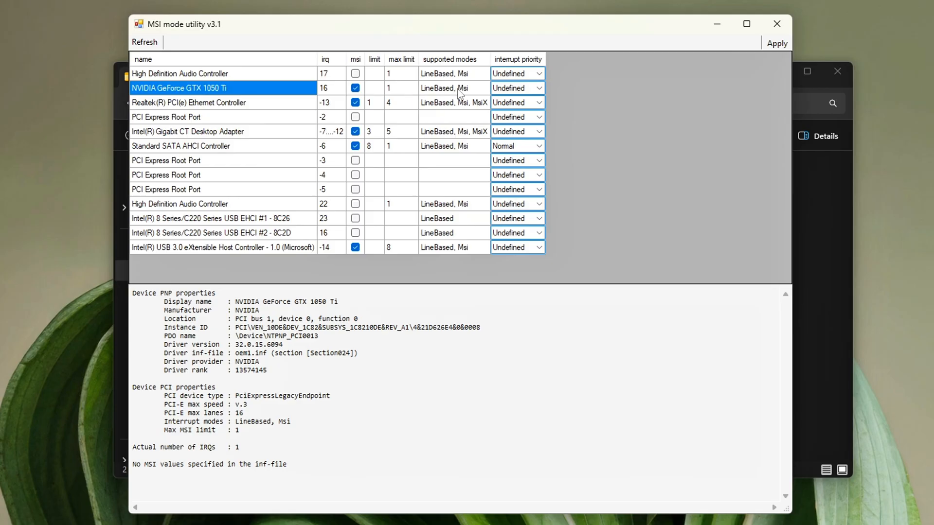
pyautogui.moveTo(519, 103)
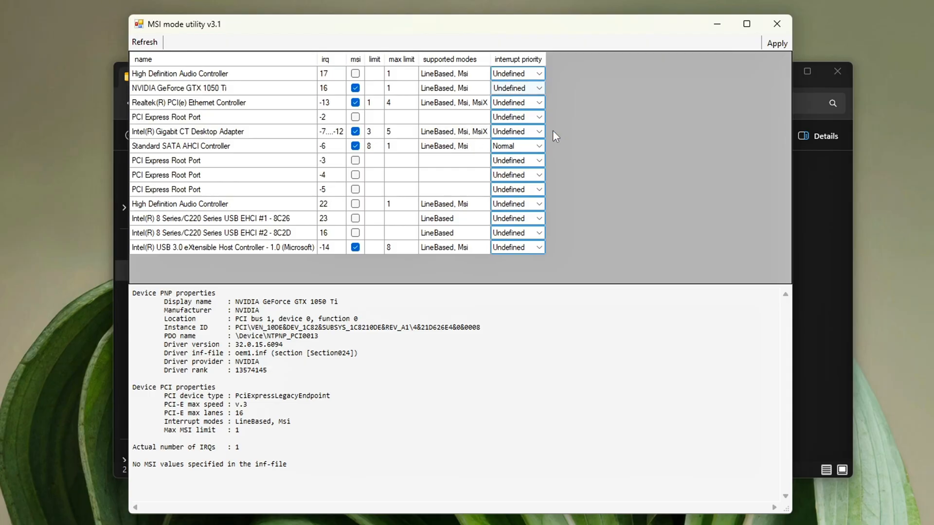
pyautogui.click(516, 88)
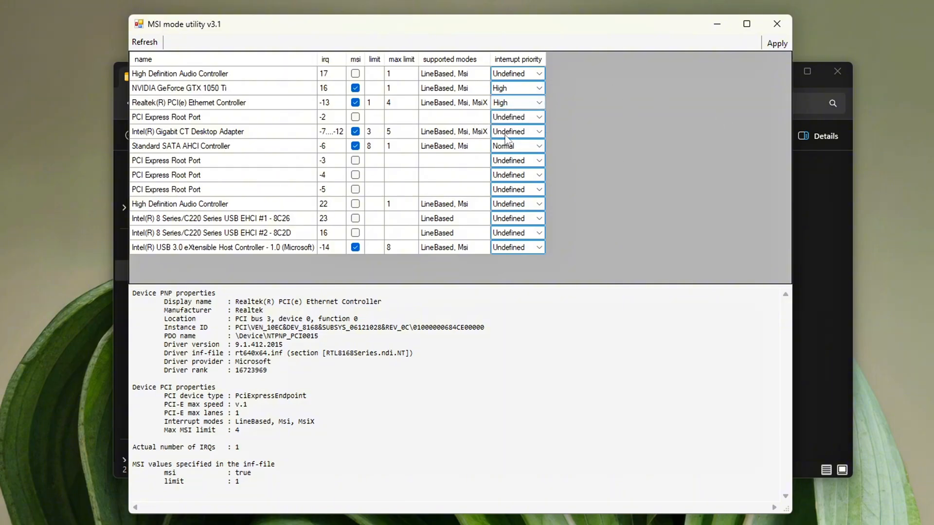
# Apply the MSI and High interrupt priority changes
pyautogui.click(181, 146)
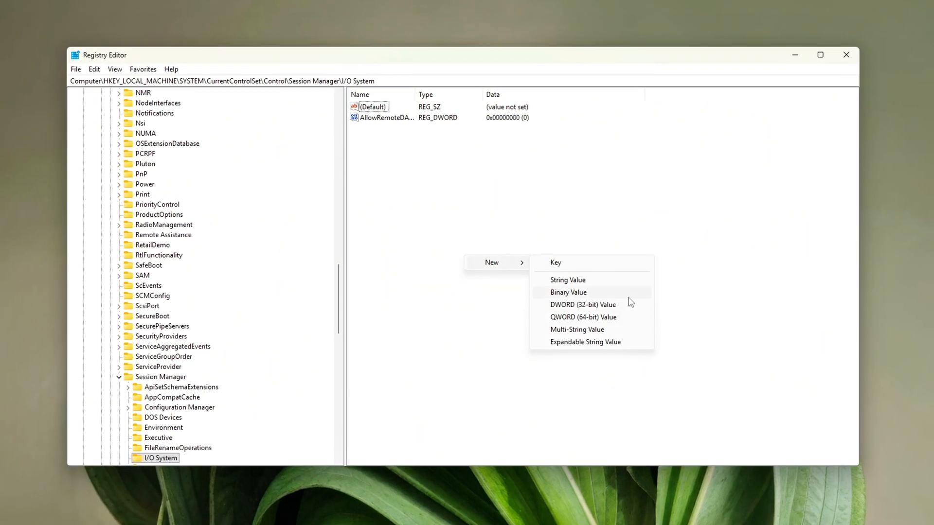
# Add an InterruptAffinityPolicy DWORD under I/O System with value data 1
pyautogui.click(568, 292)
pyautogui.write('InterruptAffinityPolicy')
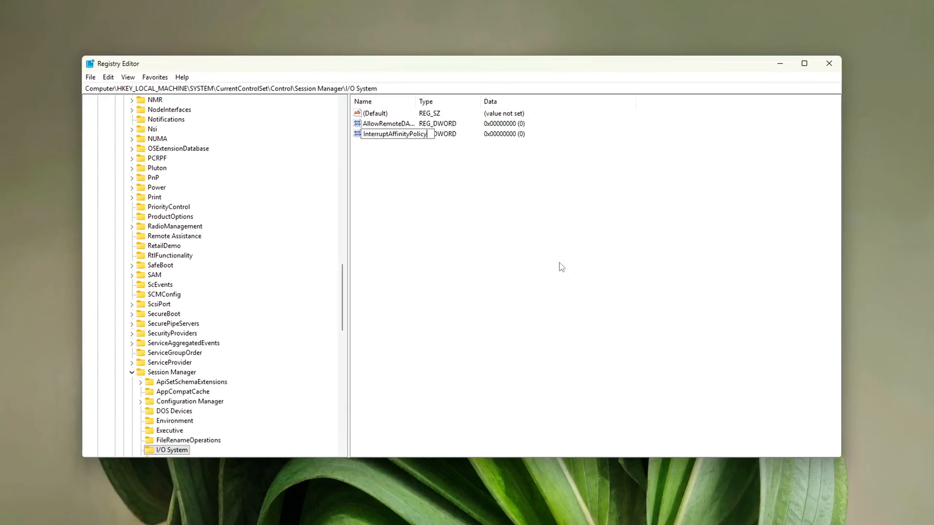
pyautogui.doubleClick(395, 134)
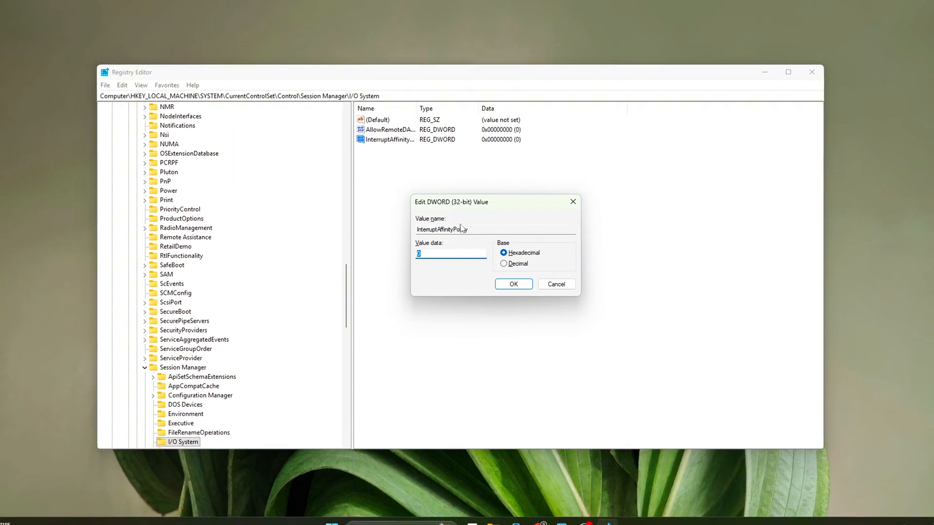
pyautogui.write('1')
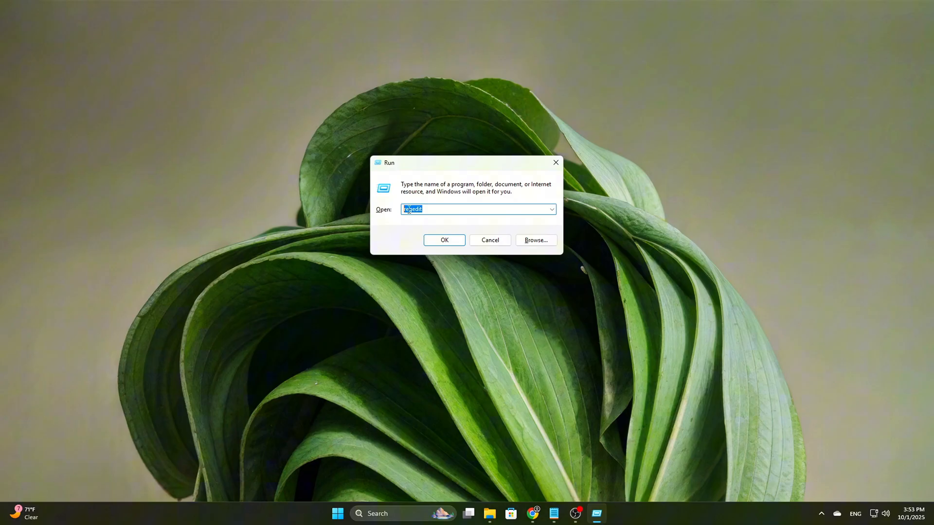
# Relaunch Registry Editor and navigate to Session Manager's I/O System key
pyautogui.click(444, 240)
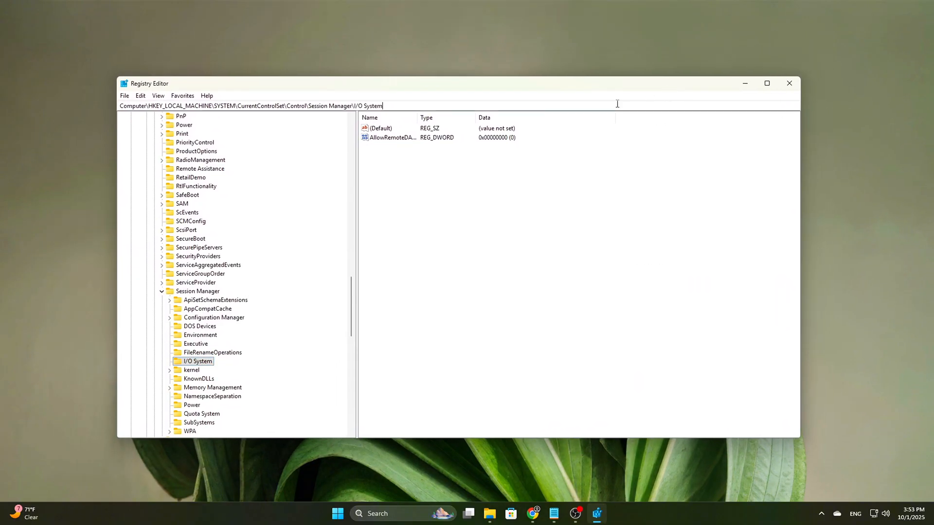
pyautogui.scroll(-3)
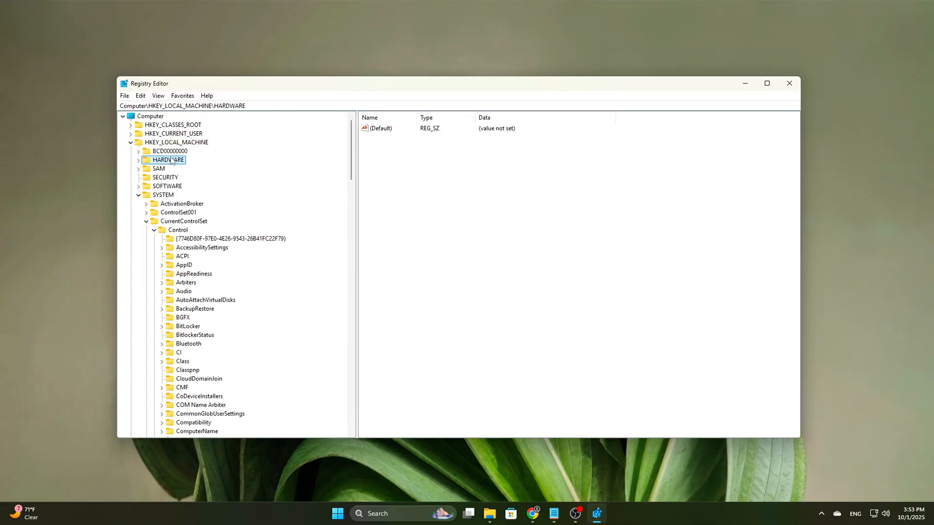
pyautogui.click(286, 105)
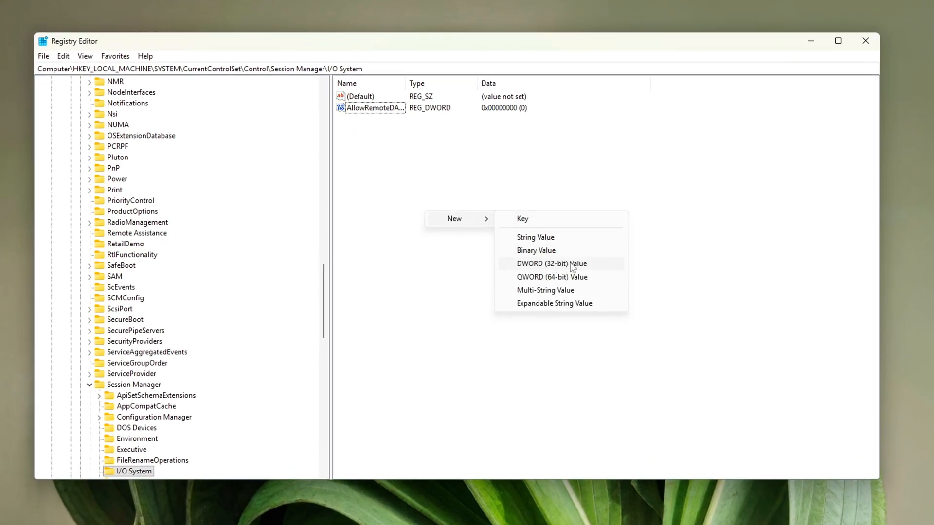
# Create the InterruptAffinityPolicy DWORD value and confirm its data as 1
pyautogui.click(551, 263)
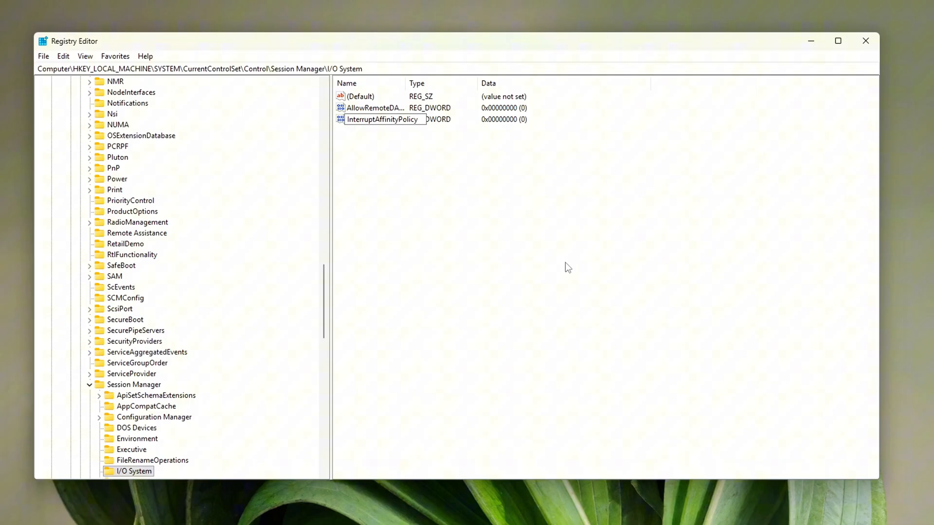
pyautogui.doubleClick(382, 119)
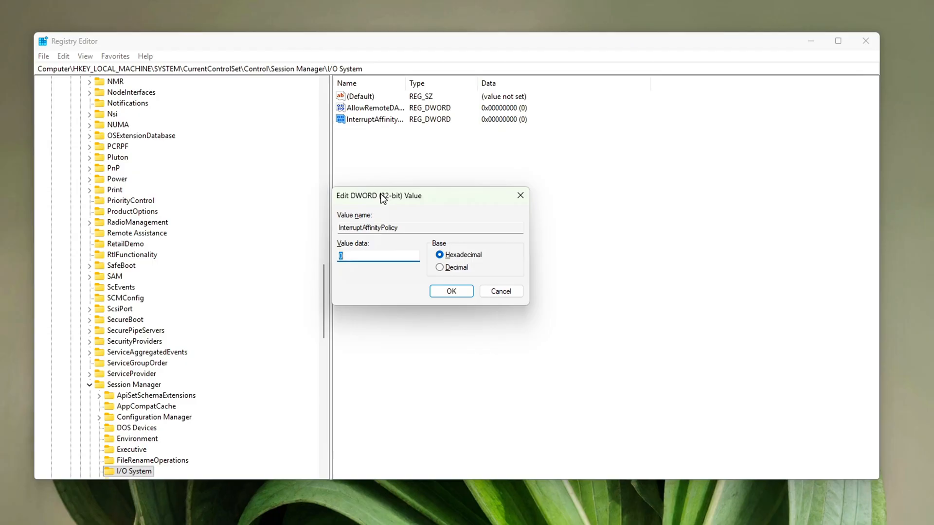
pyautogui.moveTo(378, 196); pyautogui.dragTo(431, 196)
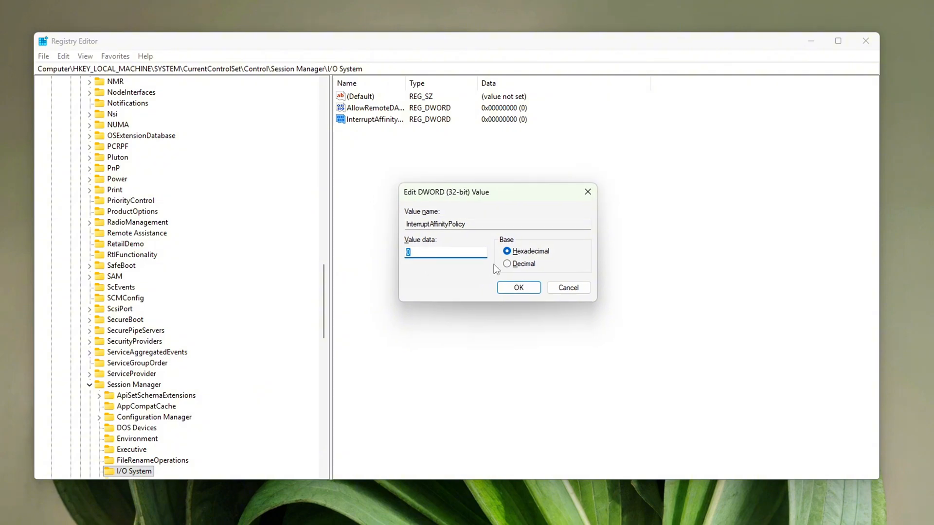
pyautogui.write('1')
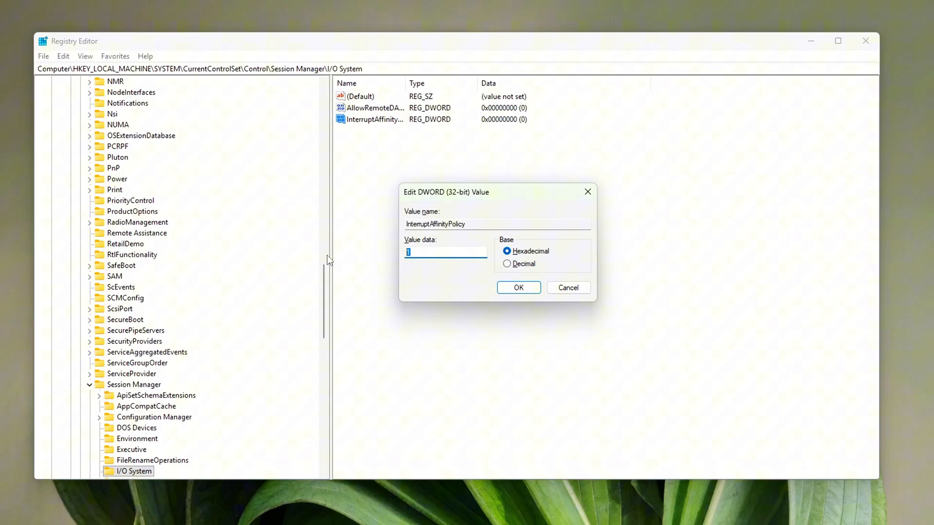
pyautogui.write('2')
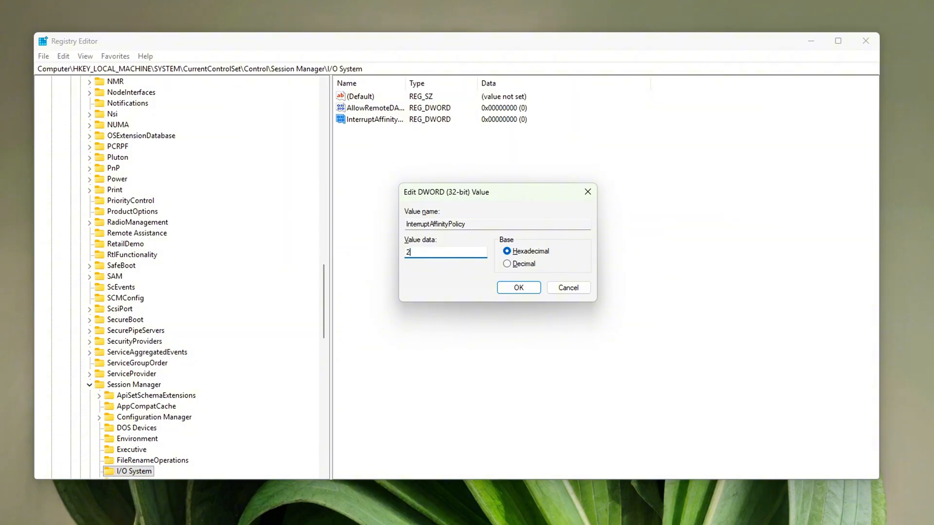
pyautogui.write('1')
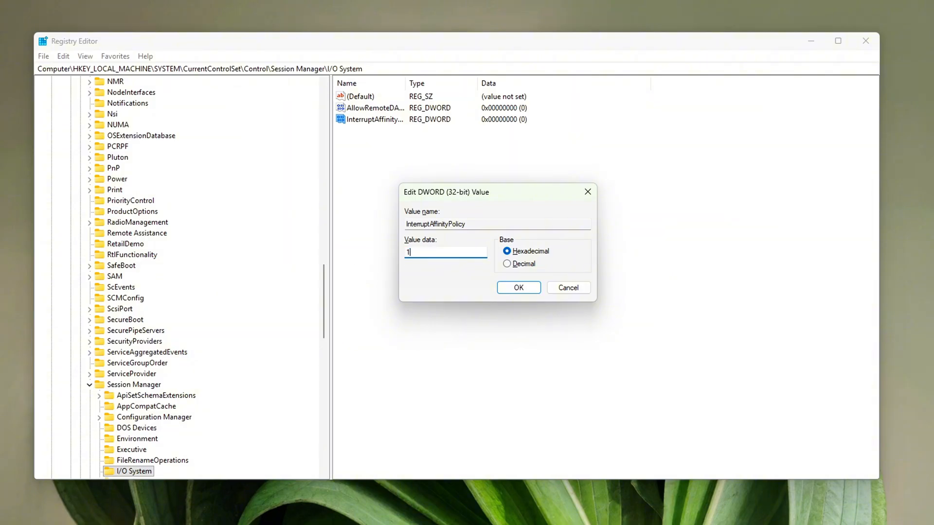
pyautogui.click(517, 287)
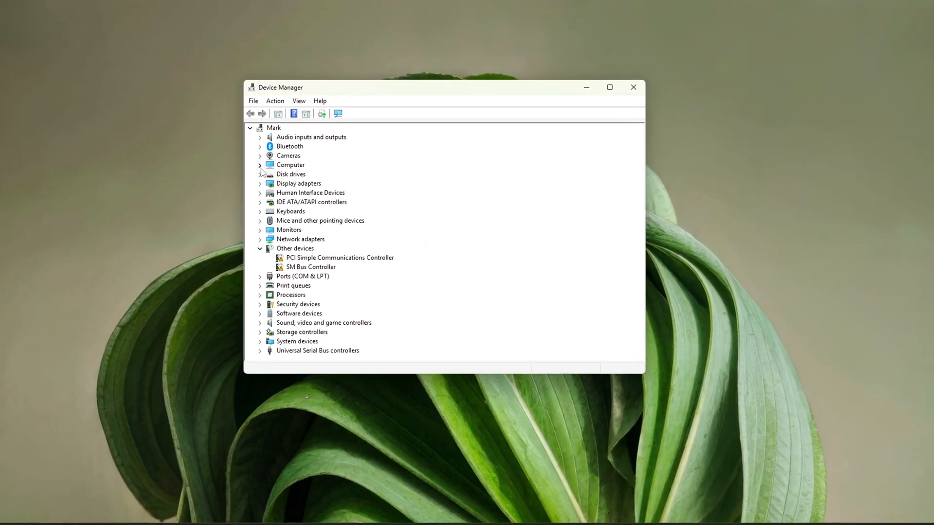
# Confirm the Realtek PCI(e) Ethernet Controller reports working properly, then close Device Manager
pyautogui.moveTo(417, 88); pyautogui.dragTo(412, 84)
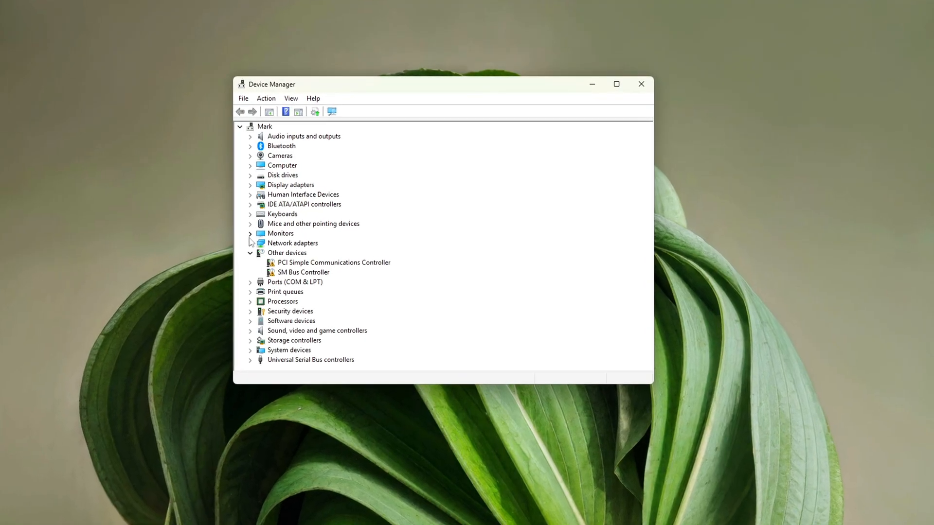
pyautogui.click(250, 243)
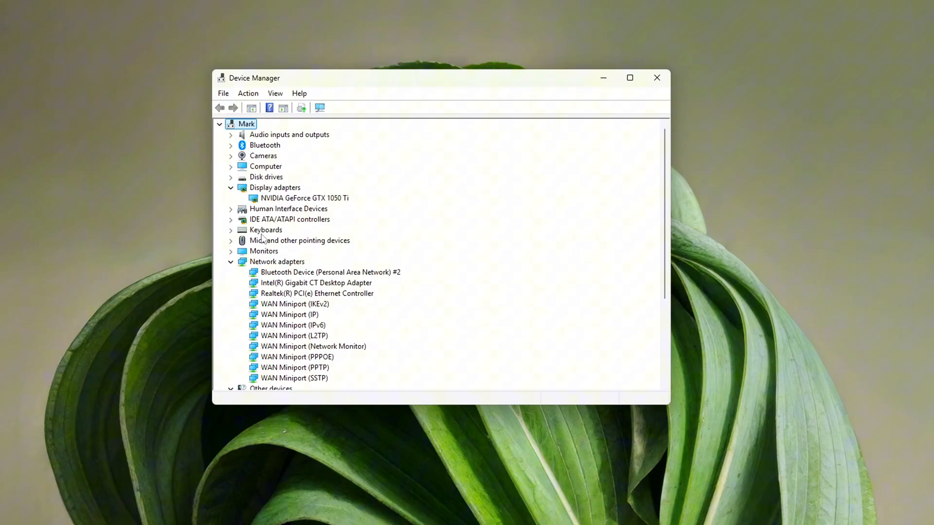
pyautogui.click(317, 293)
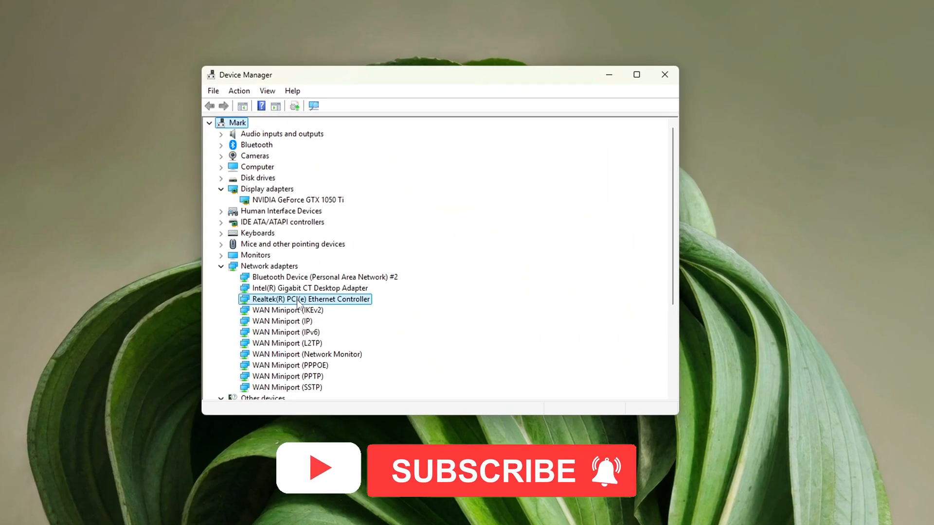
pyautogui.doubleClick(304, 299)
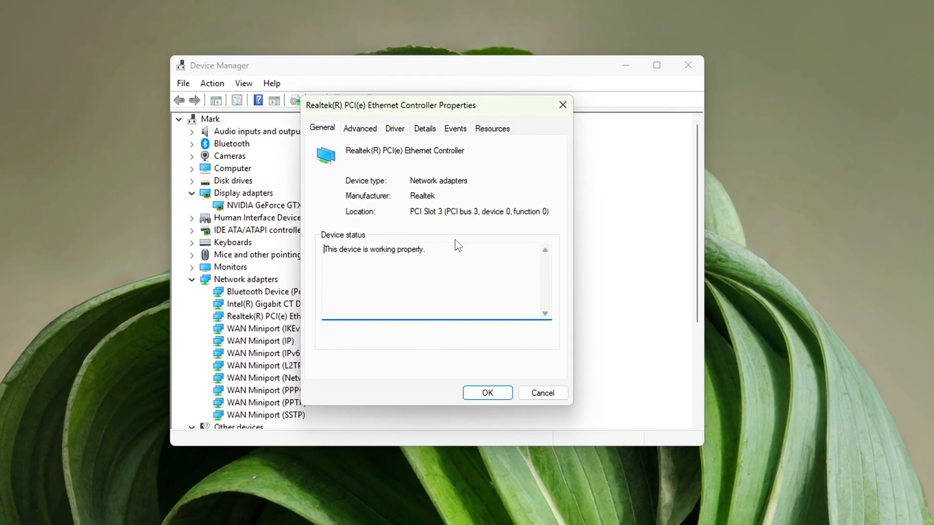
pyautogui.click(491, 128)
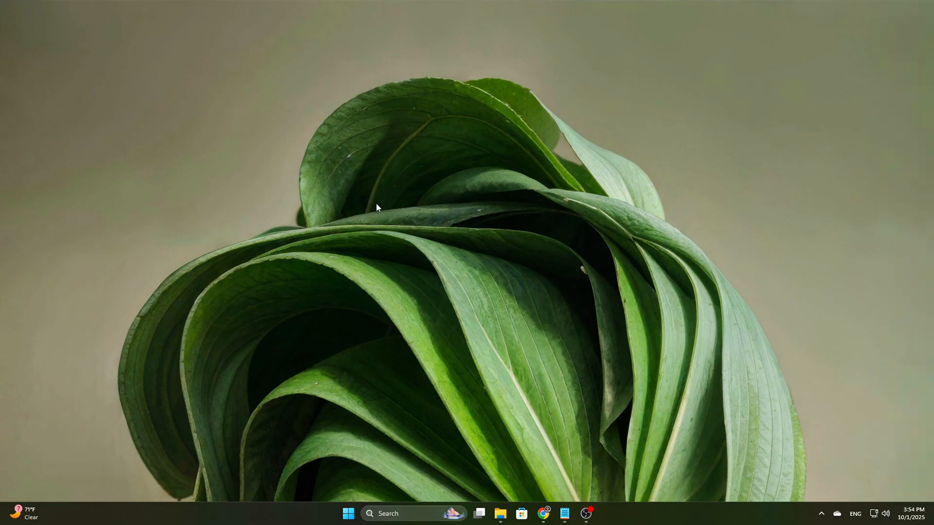
pyautogui.moveTo(342, 306)
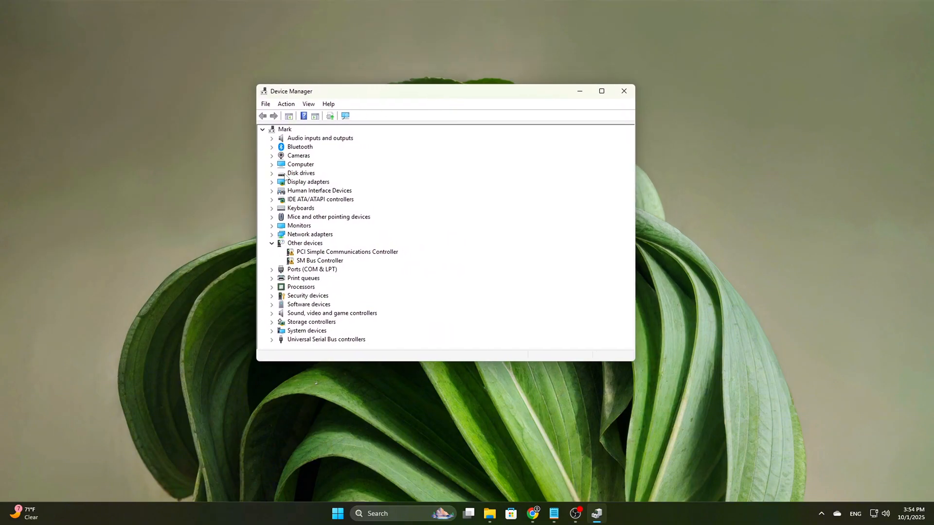
pyautogui.moveTo(270, 202)
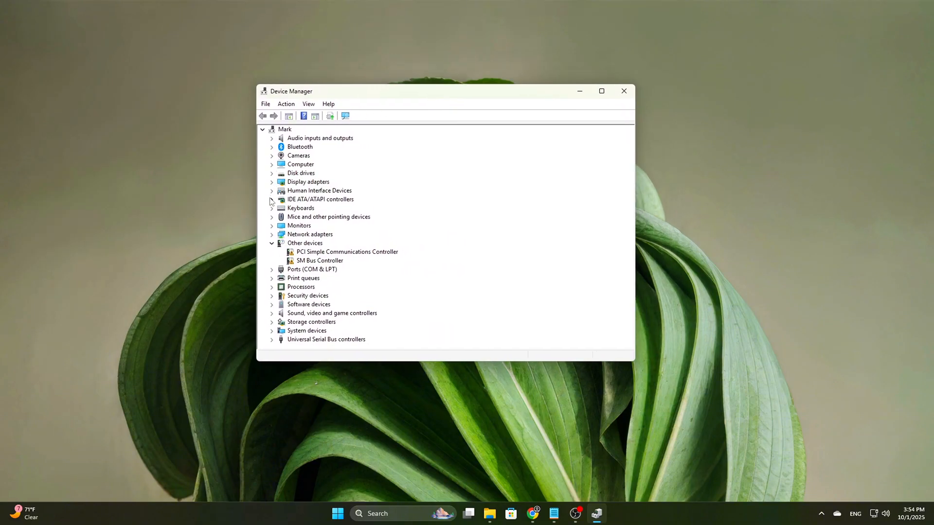
pyautogui.moveTo(272, 239)
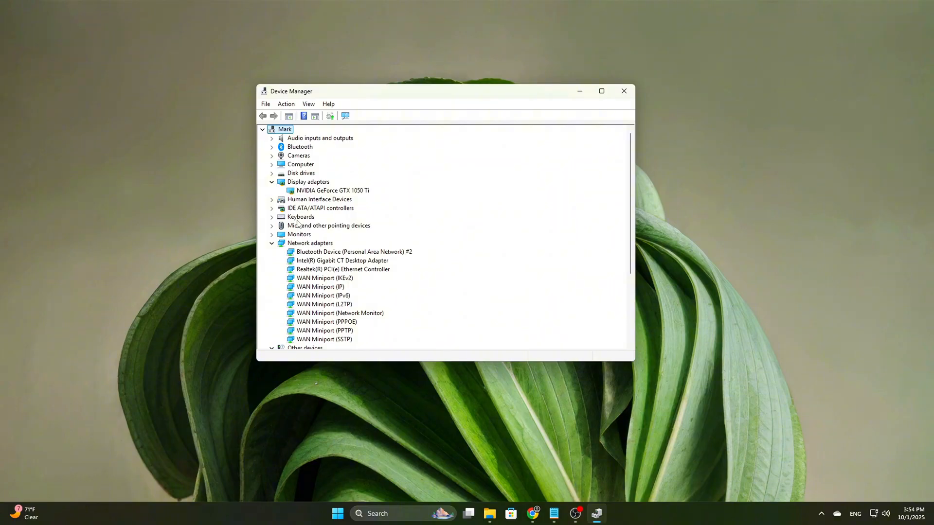
pyautogui.moveTo(368, 283)
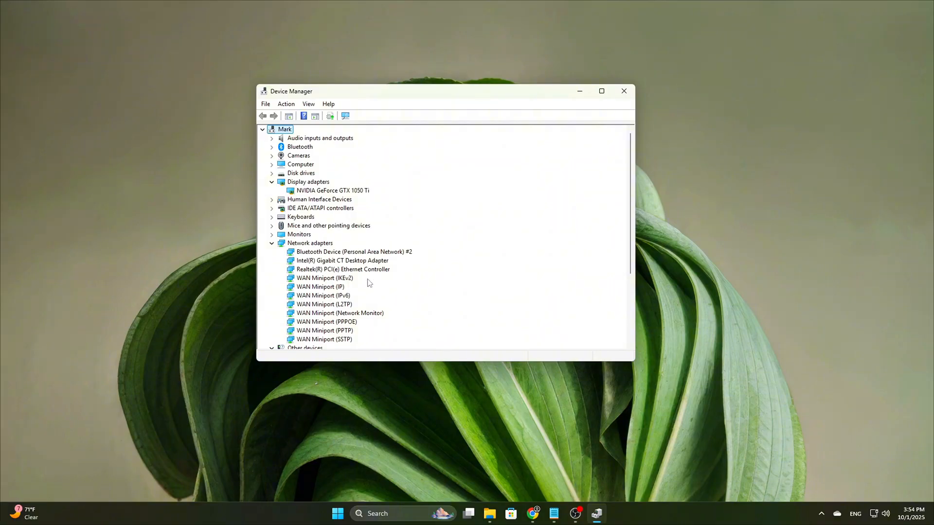
# Review the Realtek controller's memory range and IRQ resources, confirming no conflicts
pyautogui.rightClick(343, 269)
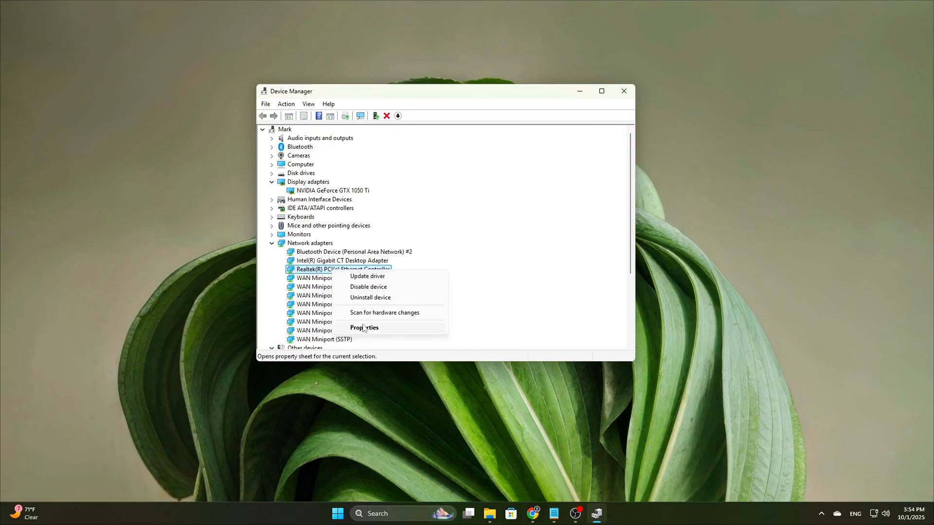
pyautogui.click(364, 327)
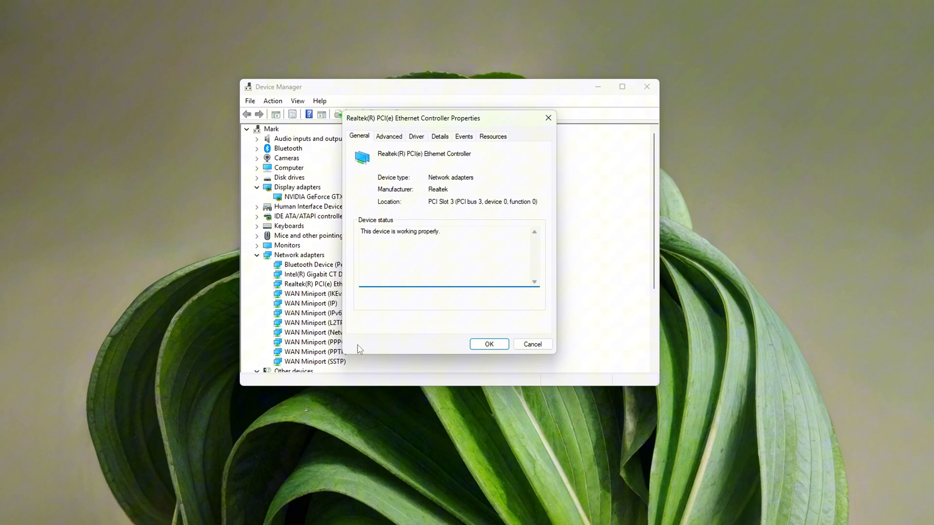
pyautogui.click(493, 136)
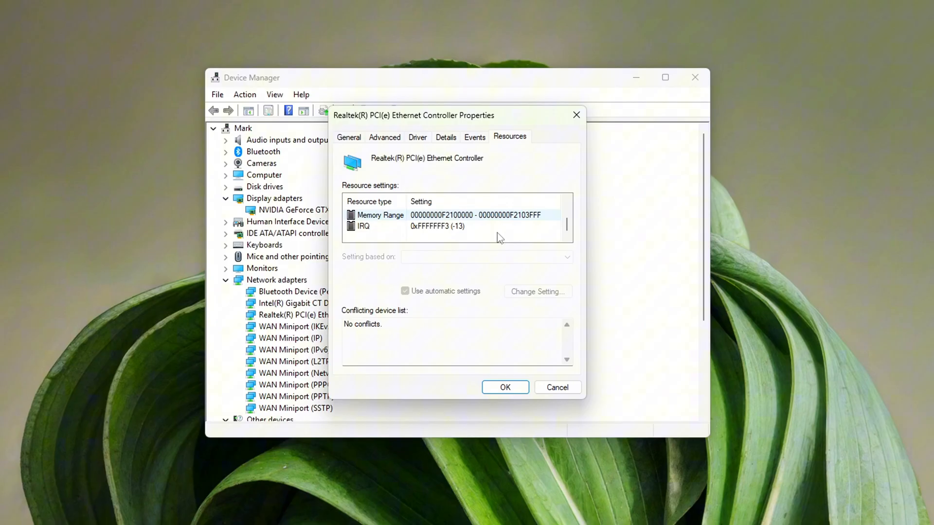
pyautogui.click(504, 387)
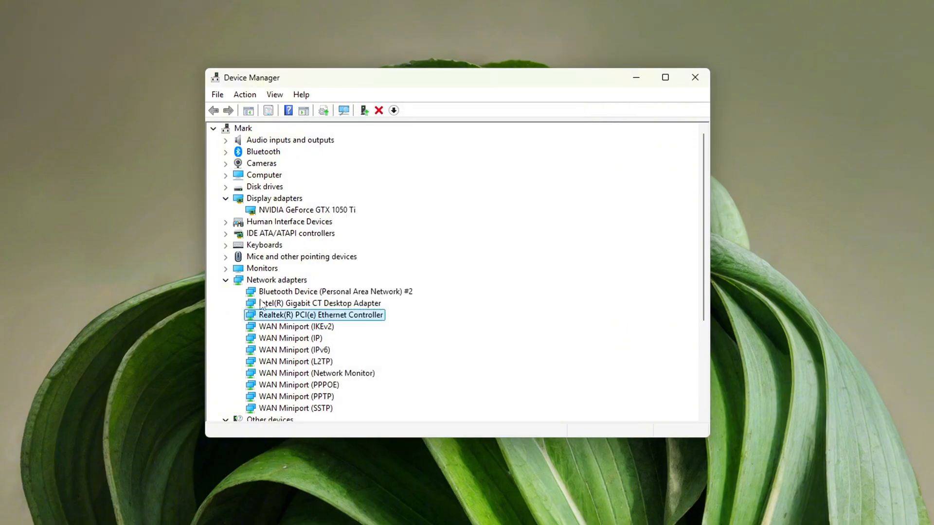
pyautogui.moveTo(262, 305)
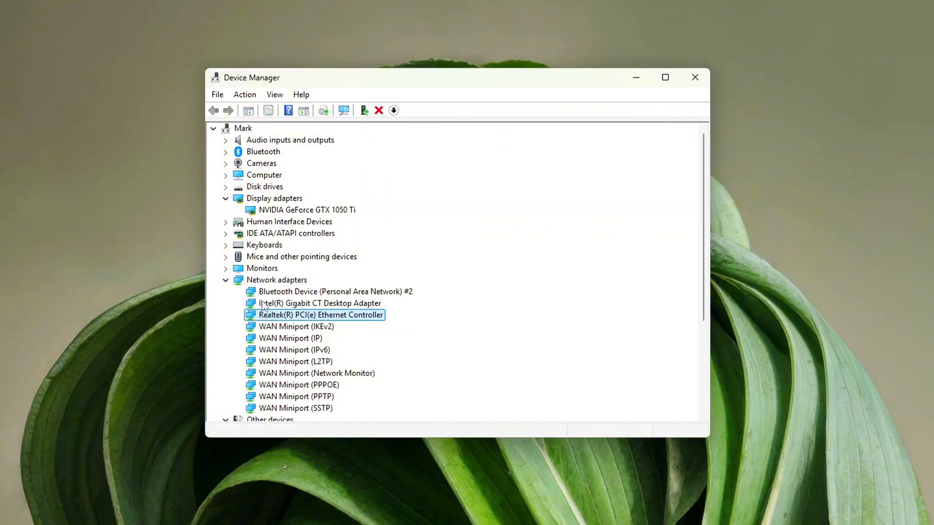
# Verify the Intel Gigabit CT adapter has Interrupt Moderation and Receive Side Scaling Disabled
pyautogui.rightClick(320, 315)
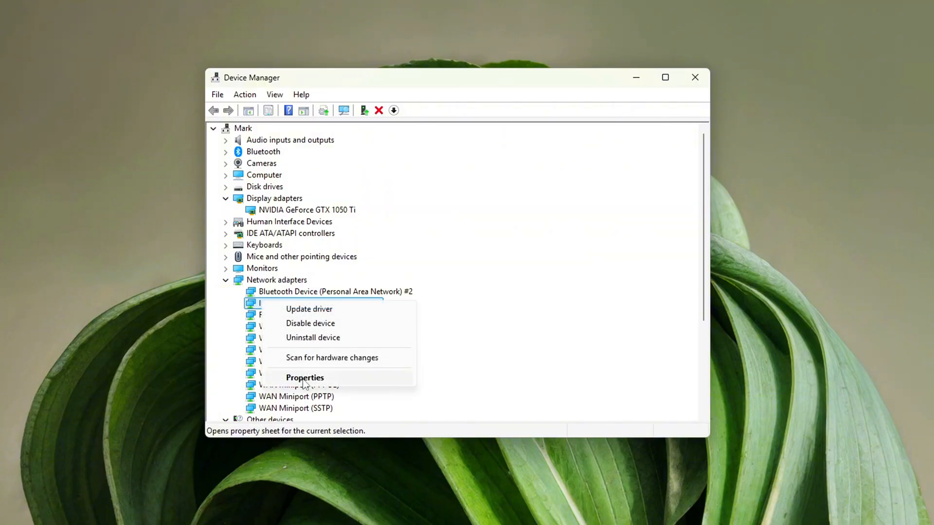
pyautogui.click(304, 378)
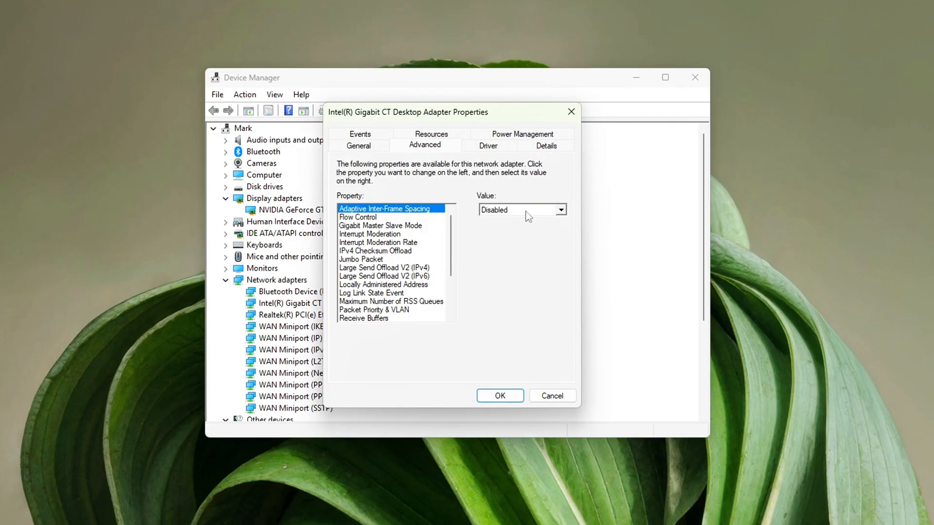
pyautogui.click(369, 233)
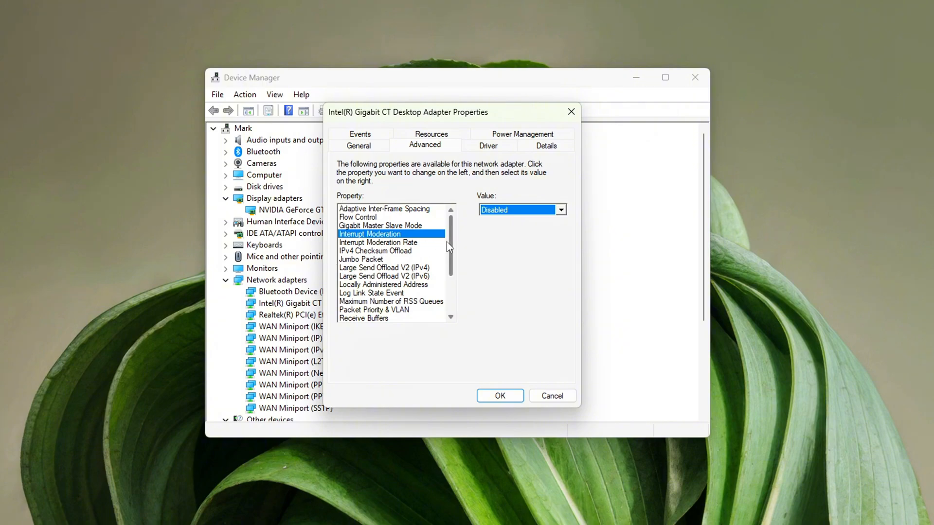
pyautogui.scroll(-3)
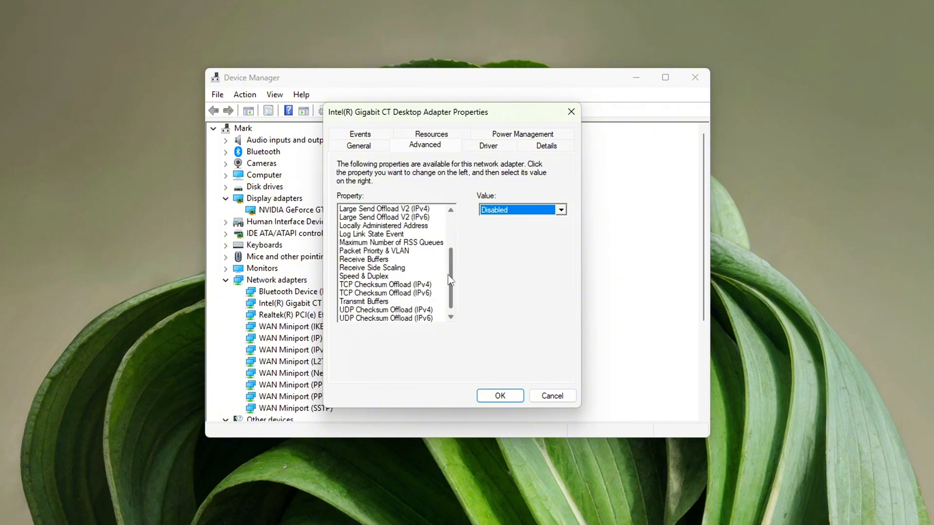
pyautogui.click(372, 259)
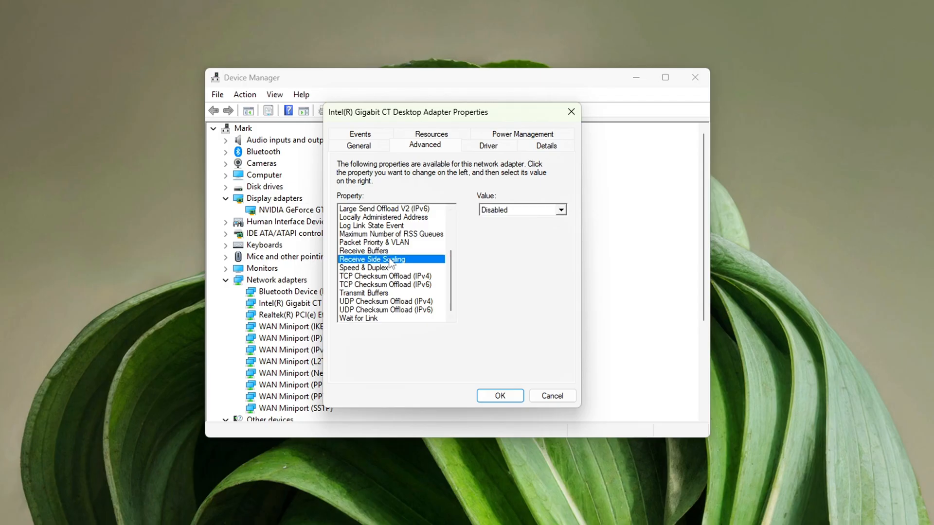
pyautogui.click(518, 210)
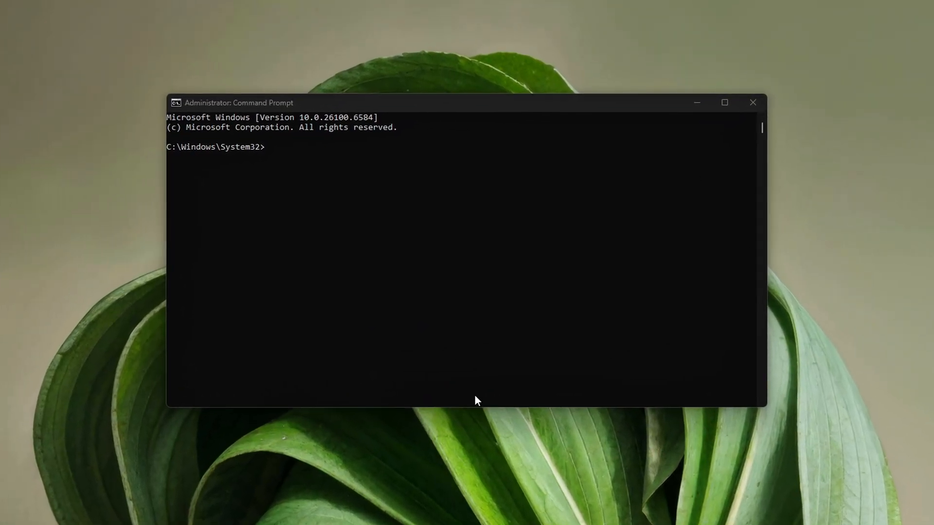
# In an admin Command Prompt, run bcdedit setting useplatformtick and disabledynamictick to yes
pyautogui.write('bcdedit /set useplatformtick yes')
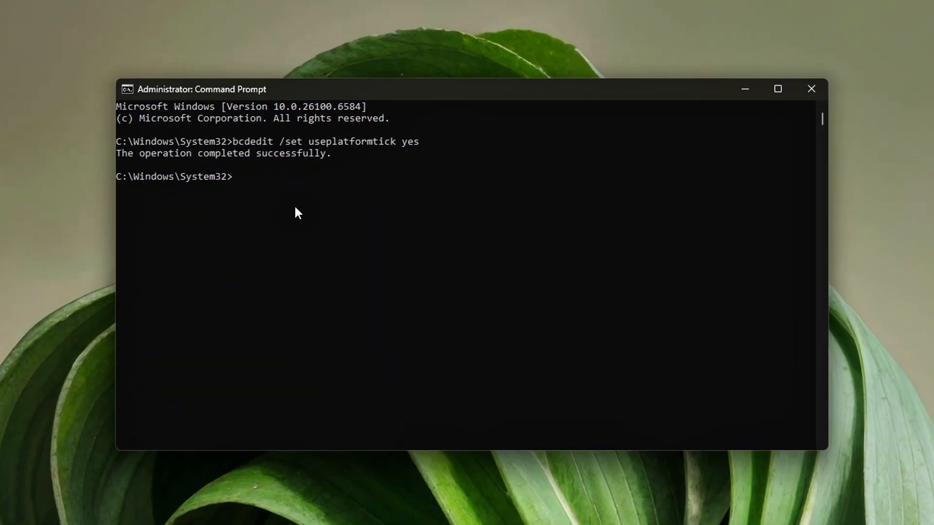
pyautogui.click(811, 88)
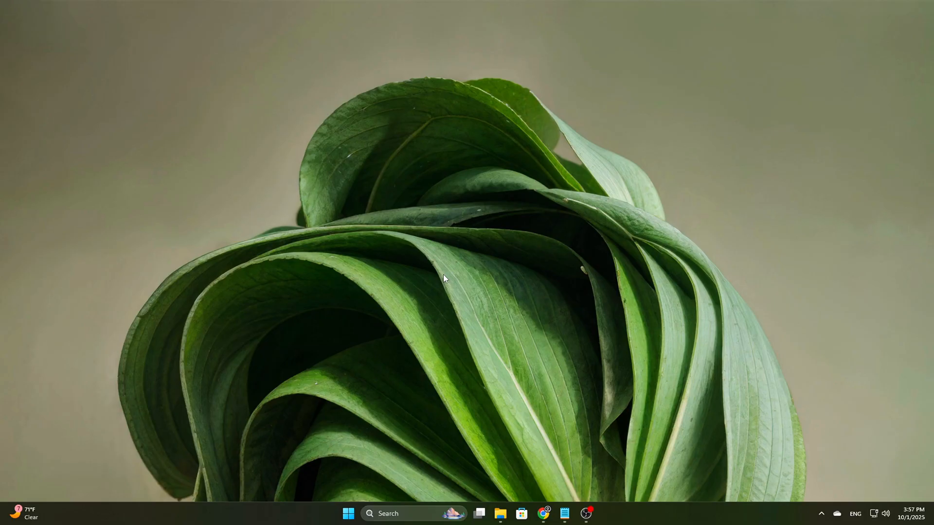
pyautogui.write('cmd')
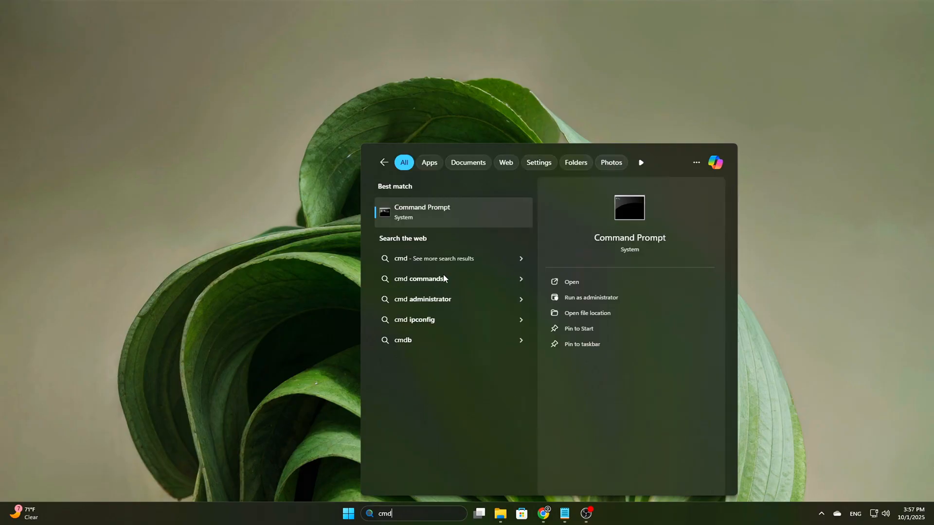
pyautogui.click(590, 297)
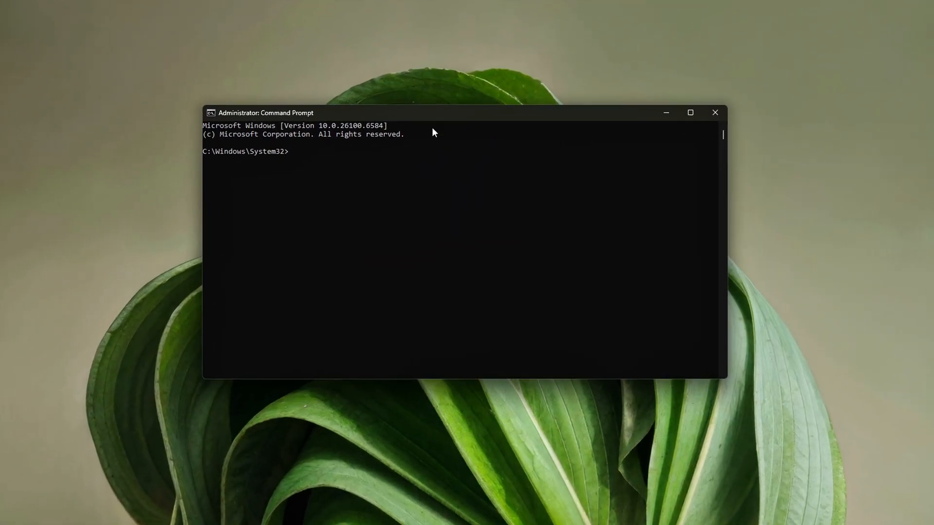
pyautogui.moveTo(434, 113); pyautogui.dragTo(433, 107)
pyautogui.write('bcdedit /set useplatformtick yes')
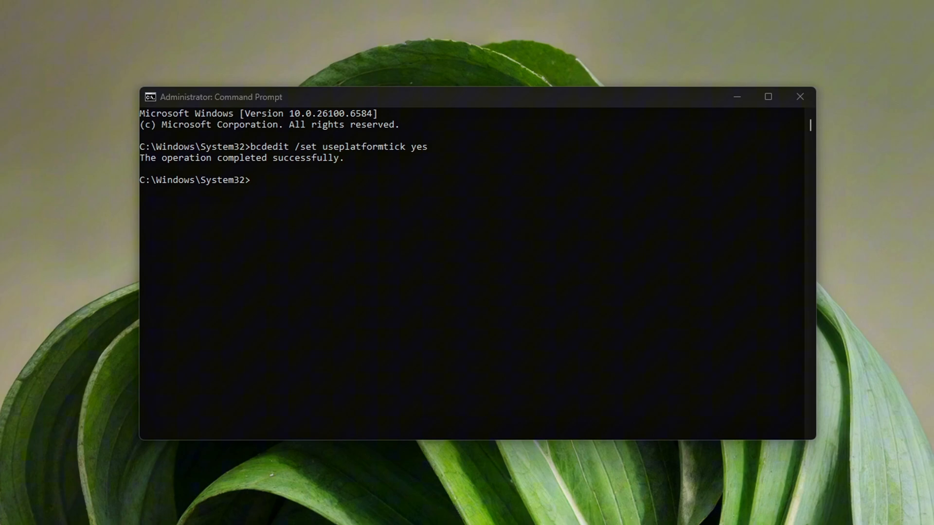
pyautogui.write('bcdedit /set disabledynamictick yes')
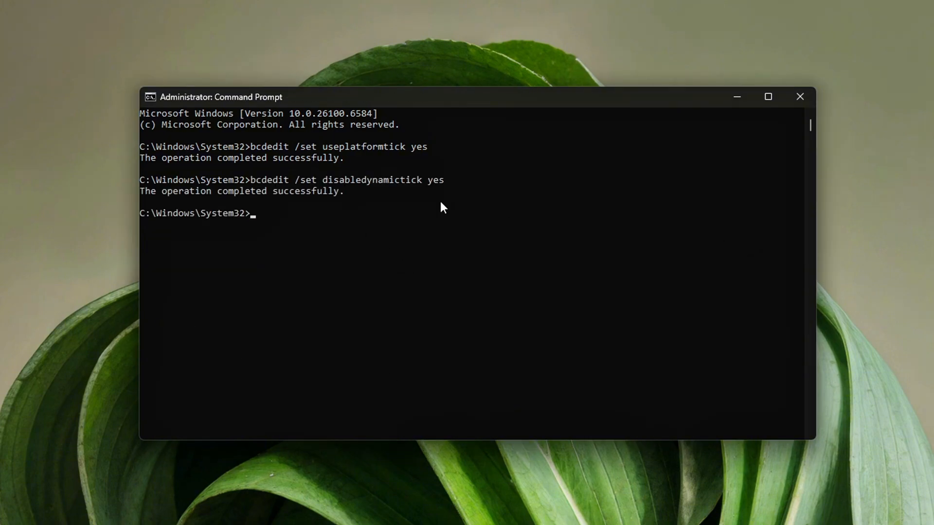
pyautogui.click(196, 158)
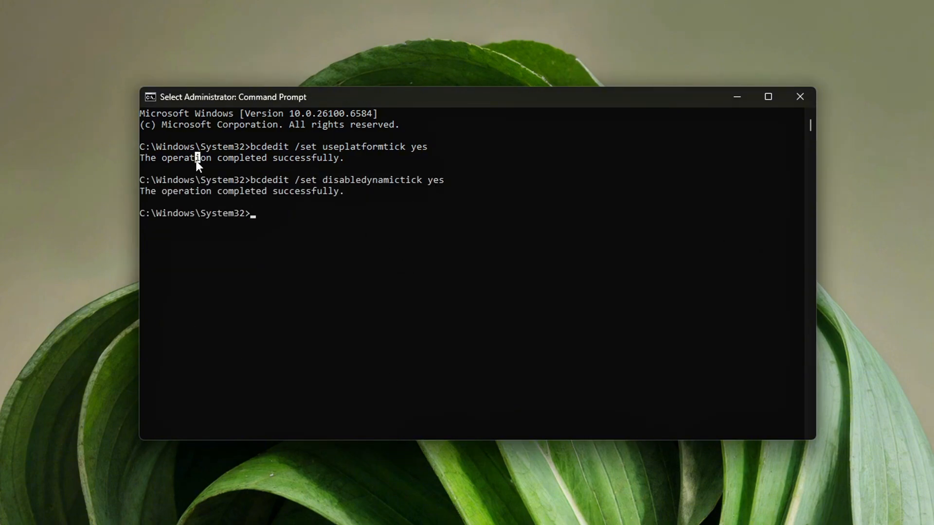
pyautogui.moveTo(483, 239)
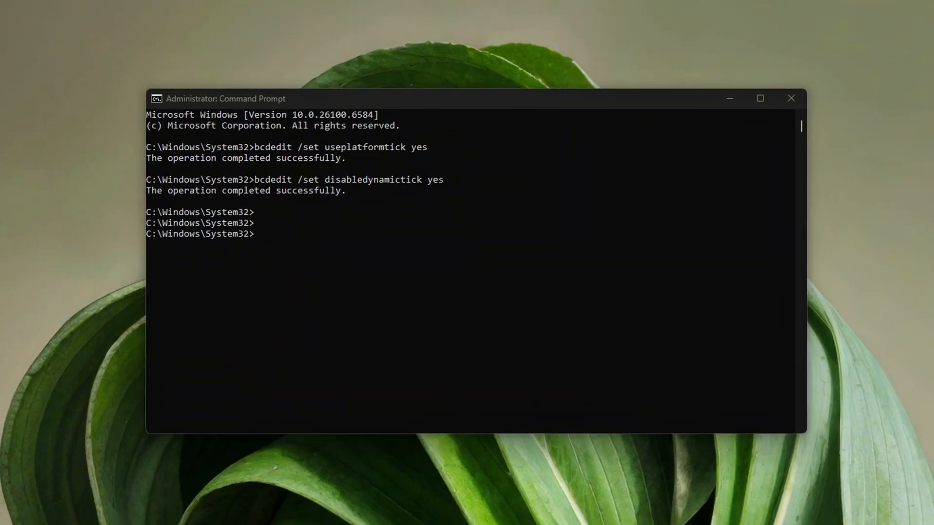
# Delete the useplatformtick and disabledynamictick bcdedit values, clear the screen, and close Command Prompt
pyautogui.write('bcdedit /deletevalue useplatformtick')
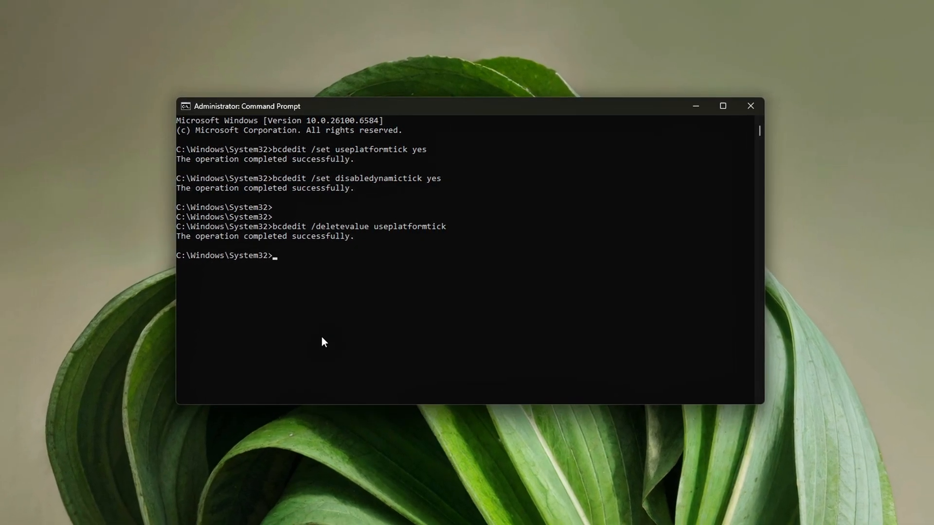
pyautogui.write('bcdedit /deletevalue disabledynamictick')
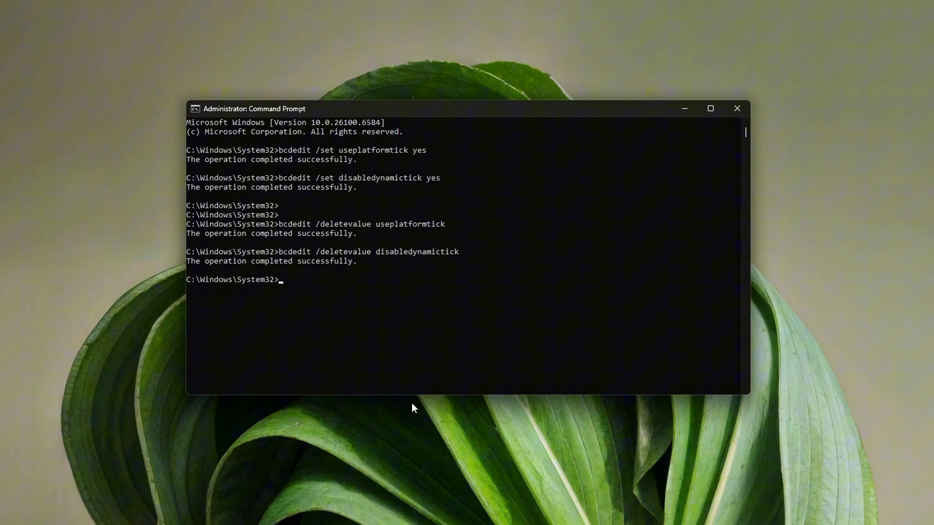
pyautogui.write('cls')
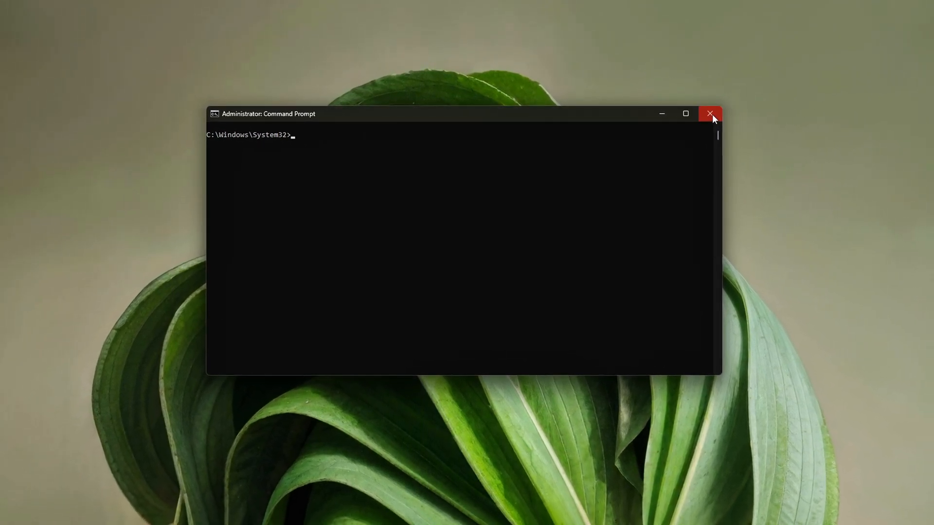
pyautogui.click(710, 114)
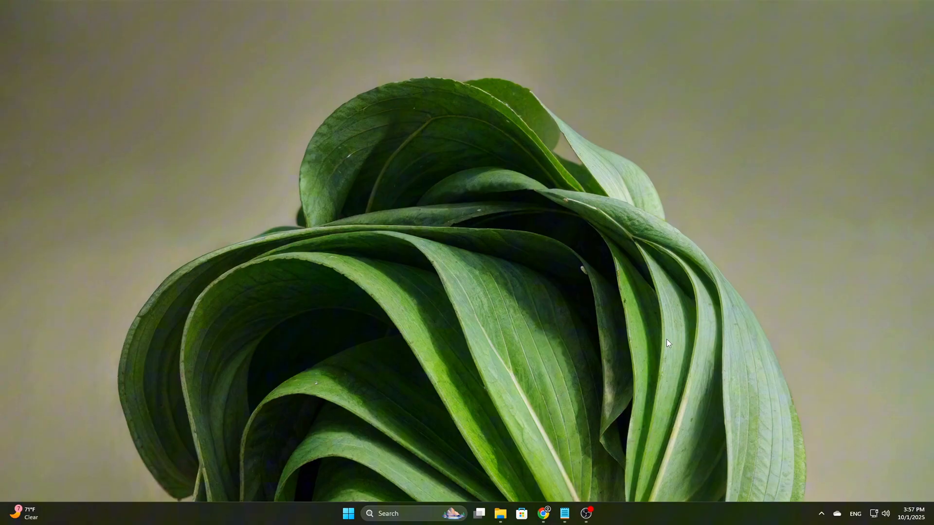
pyautogui.moveTo(160, 430)
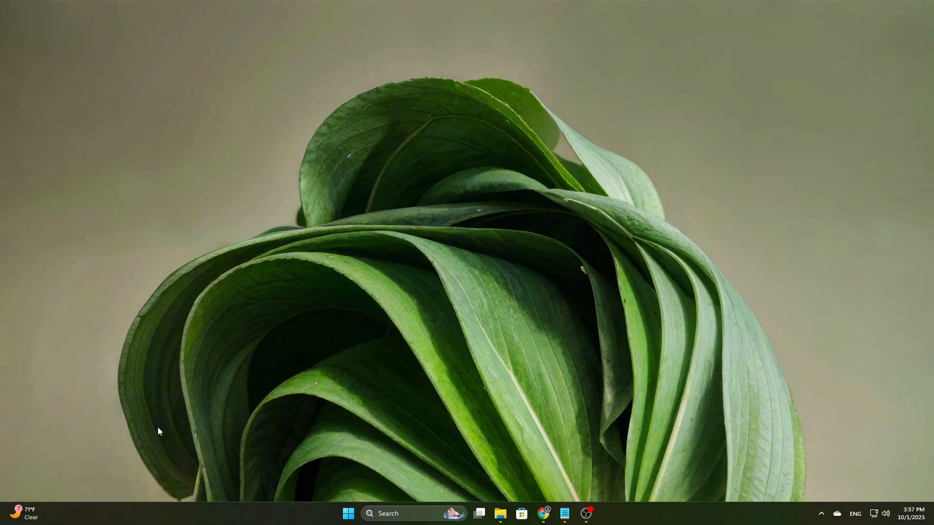
# Run Disk Cleanup on C:, deleting DirectX Shader Cache, Recycle Bin and Thumbnails (~603 MB)
pyautogui.write('regedit')
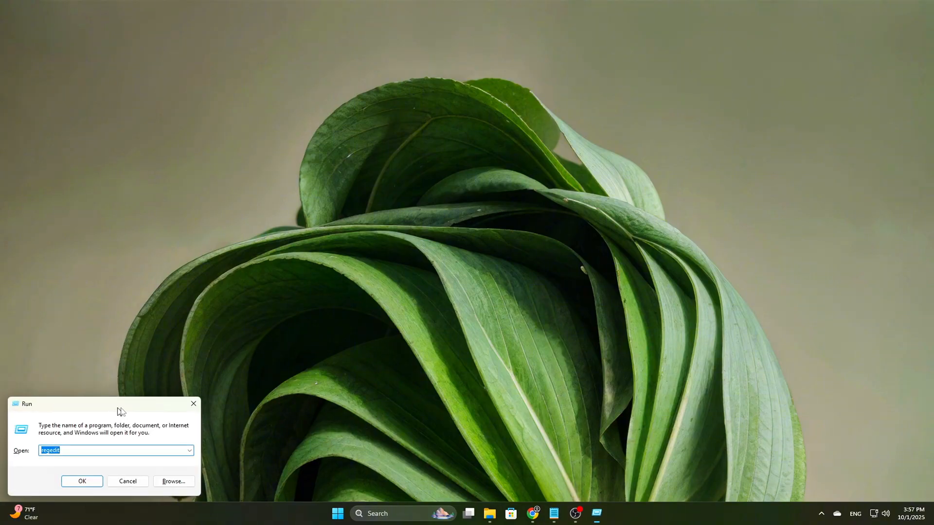
pyautogui.click(82, 481)
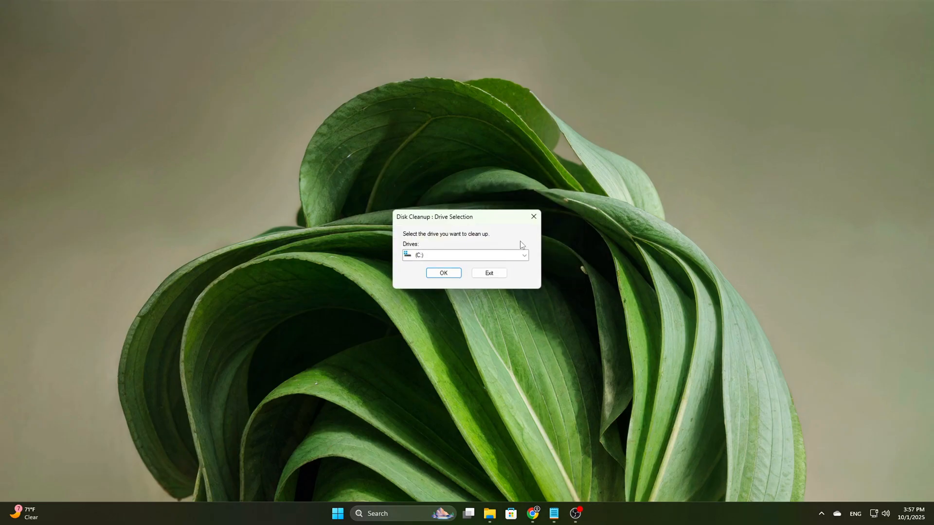
pyautogui.click(443, 273)
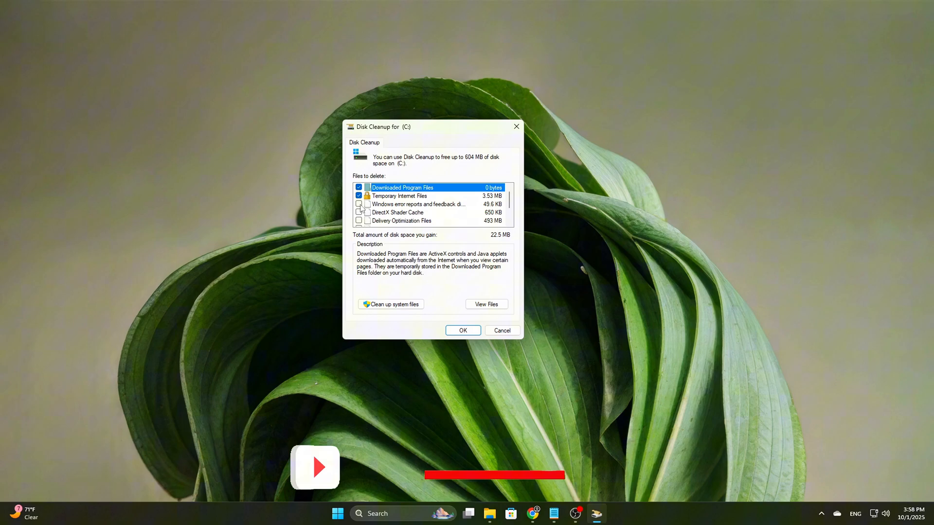
pyautogui.scroll(-3)
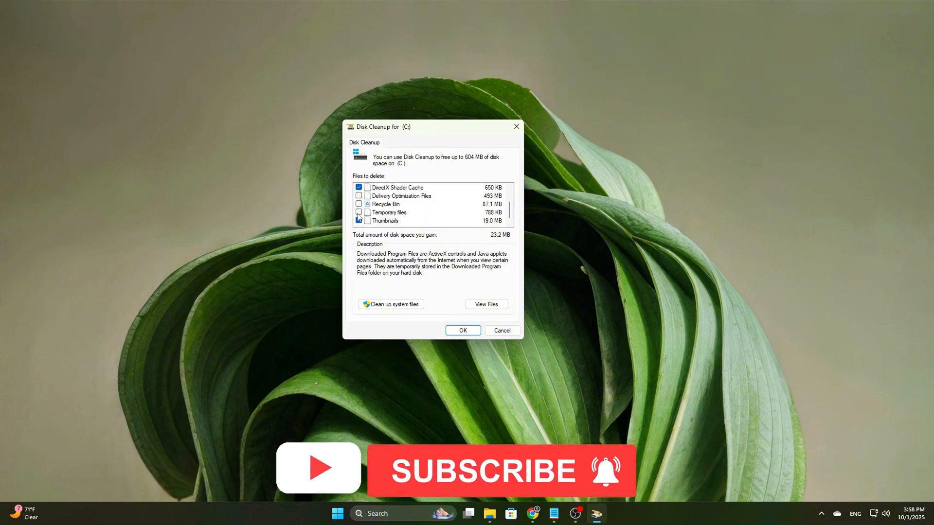
pyautogui.click(359, 212)
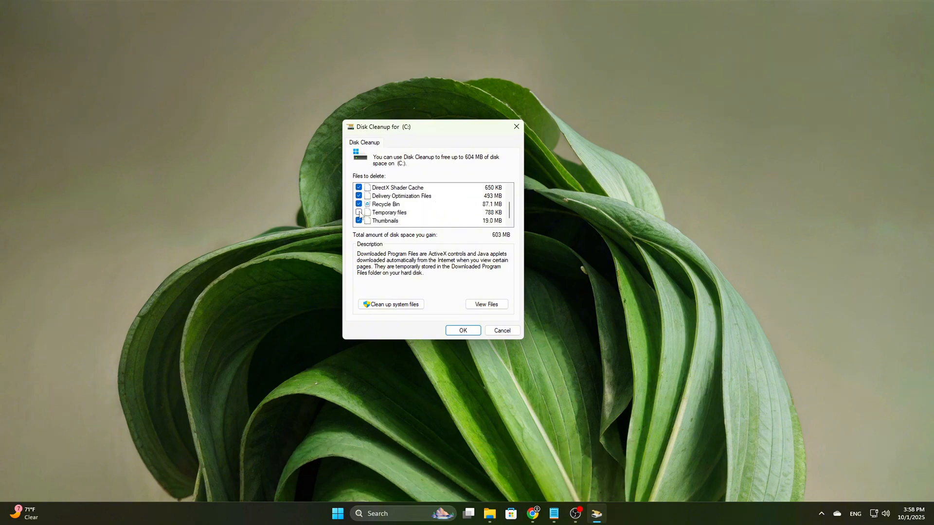
pyautogui.click(462, 331)
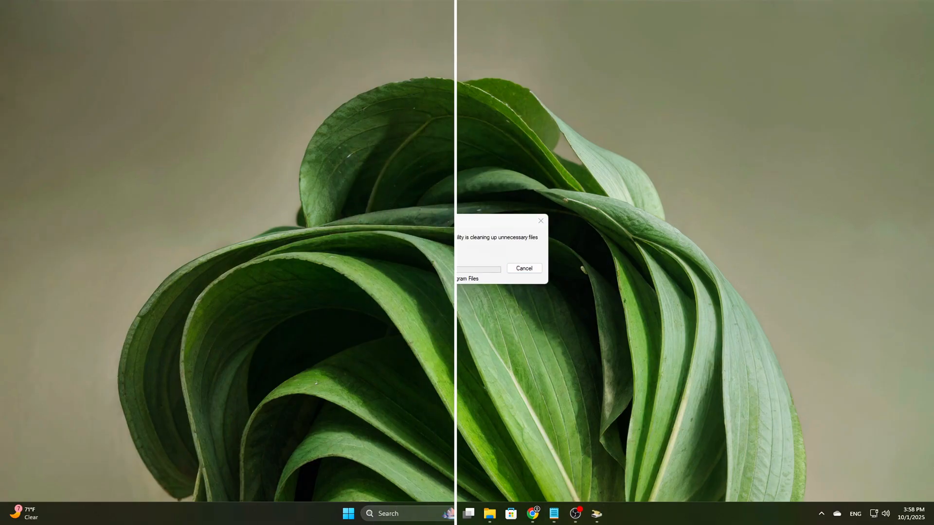
pyautogui.click(523, 268)
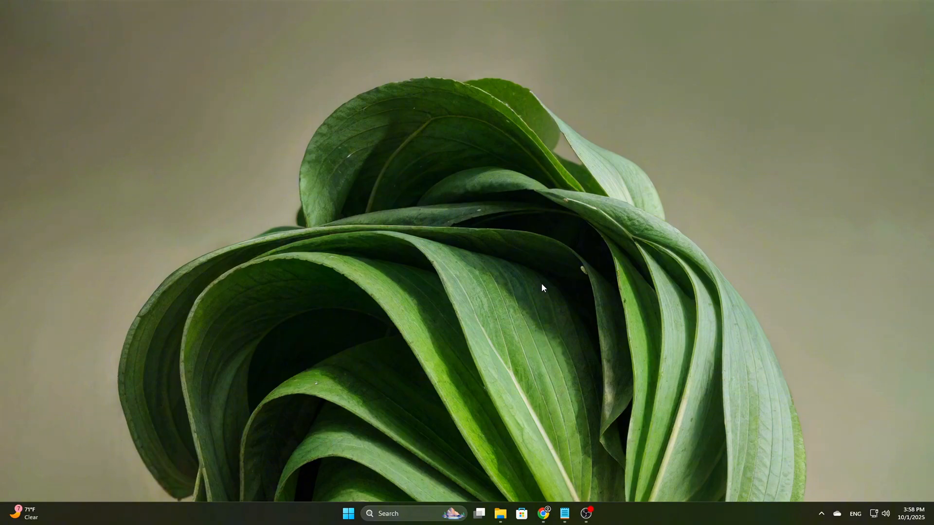
# Run rundll32.exe advapi32.dll,ProcessIdleTasks in an admin Command Prompt, then clear the screen
pyautogui.write('cmd')
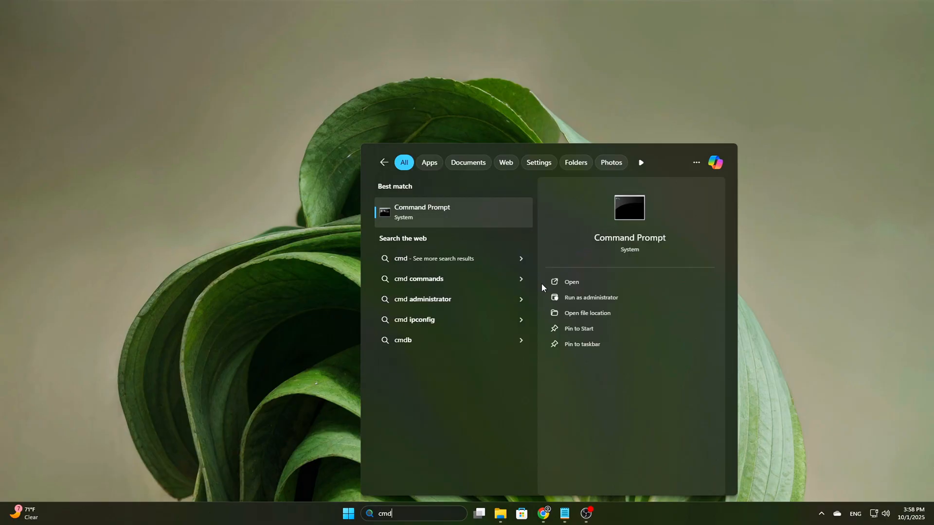
pyautogui.click(591, 297)
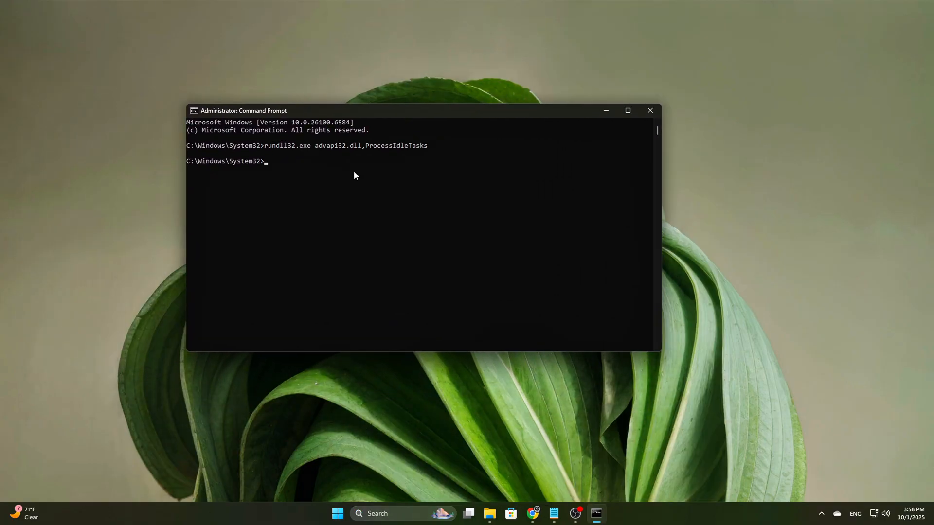
pyautogui.doubleClick(270, 146)
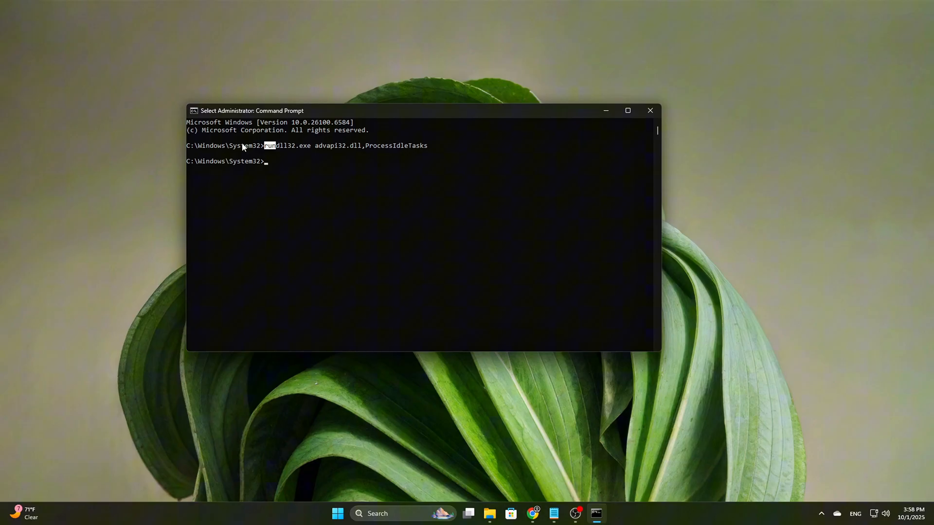
pyautogui.write('cls')
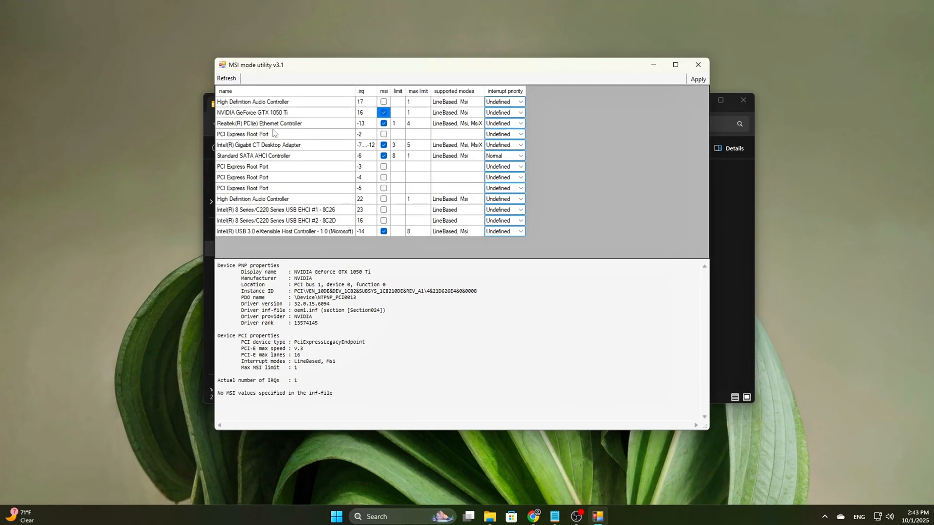
# Tick msi for the GeForce GTX 1050 Ti and select the Standard SATA AHCI Controller
pyautogui.click(259, 123)
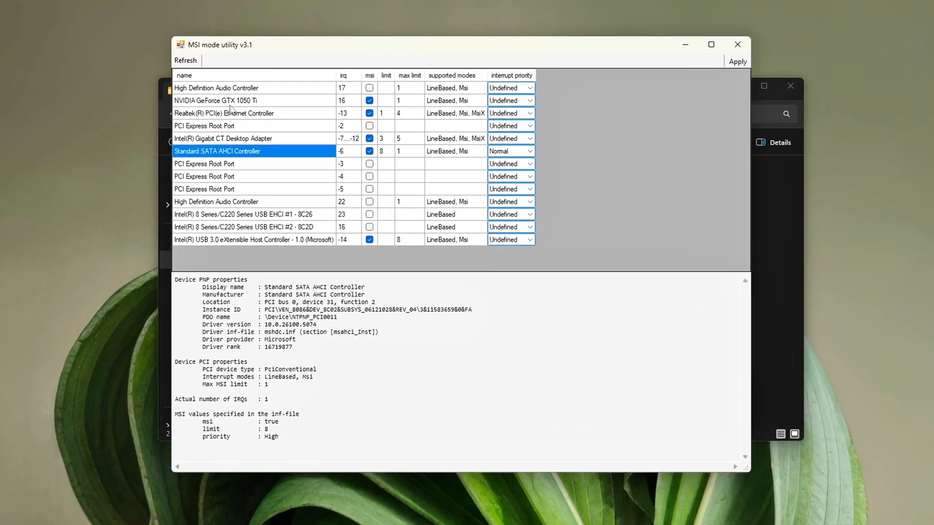
pyautogui.click(214, 100)
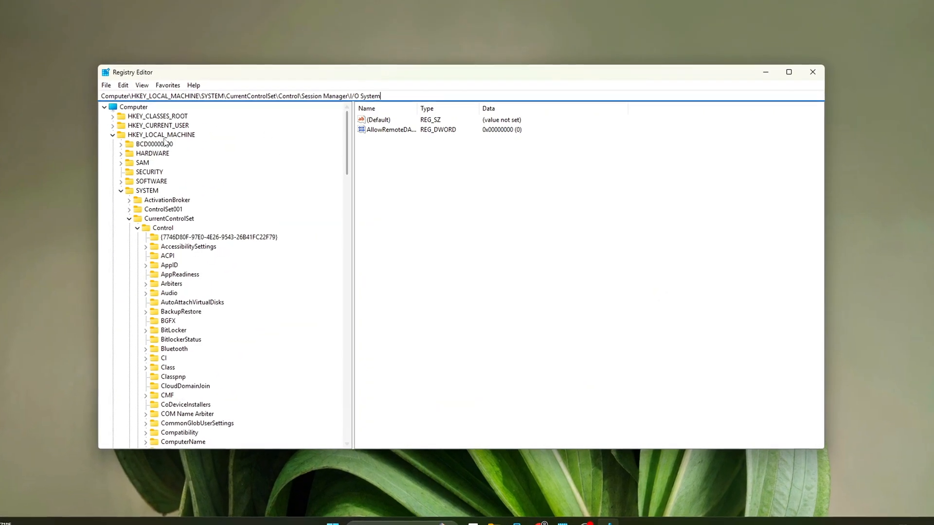
# Go to HKEY_LOCAL_MACHINE\SYSTEM\CurrentControlSet\Control\Session Manager\I/O System in Registry Editor
pyautogui.click(152, 149)
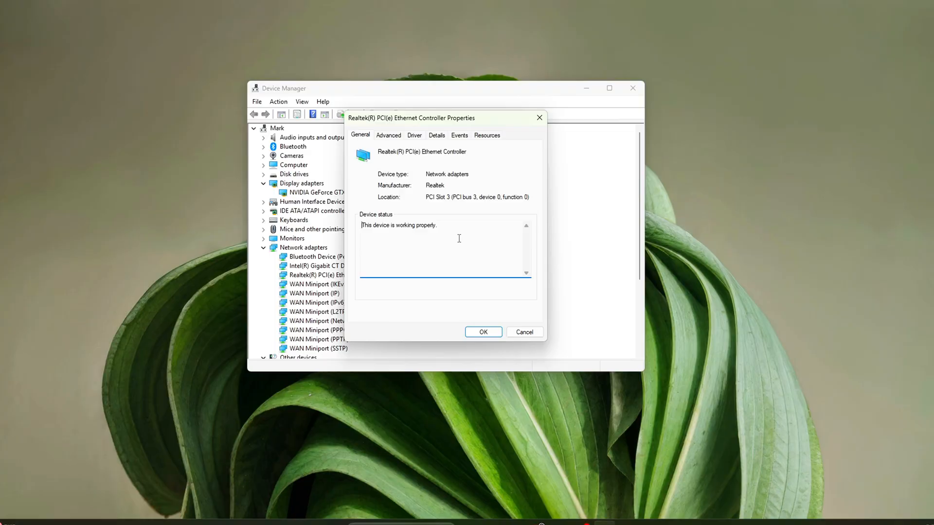
# Close the Realtek properties and open the Intel Gigabit CT Desktop Adapter's properties
pyautogui.click(486, 136)
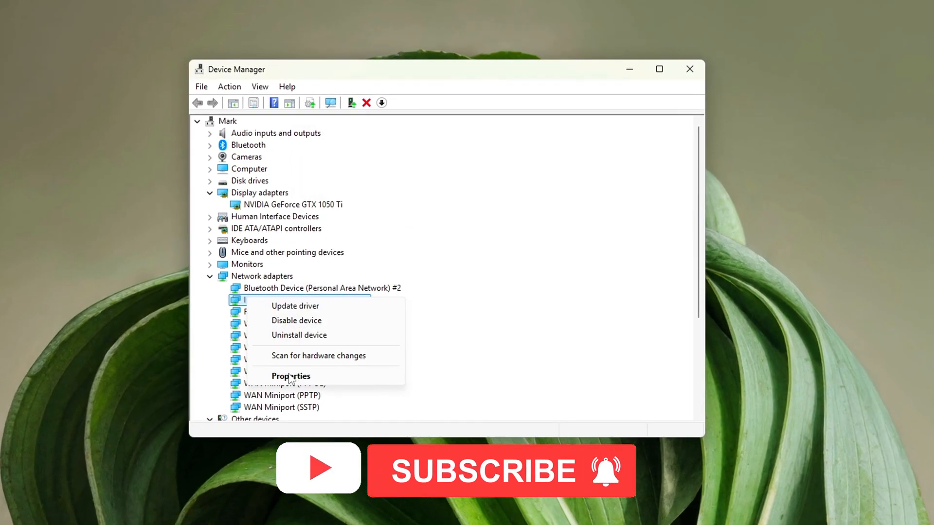
pyautogui.click(291, 376)
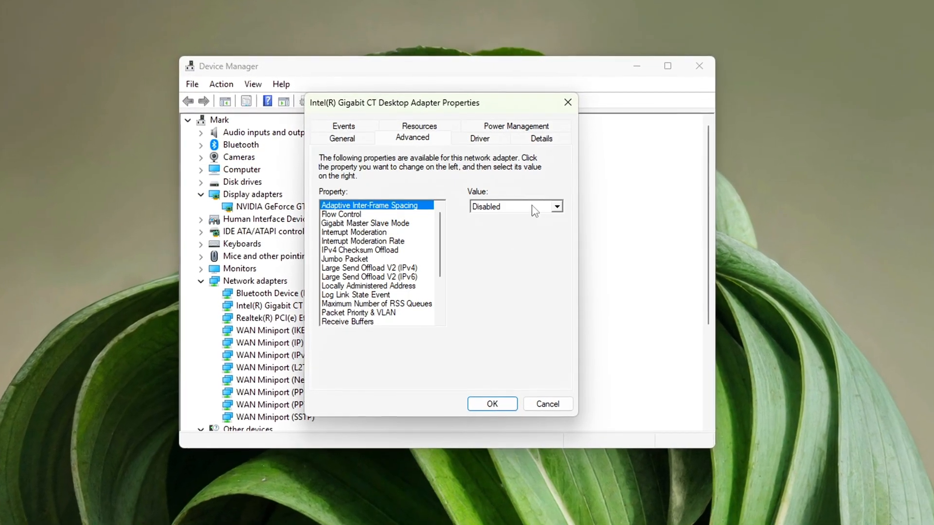